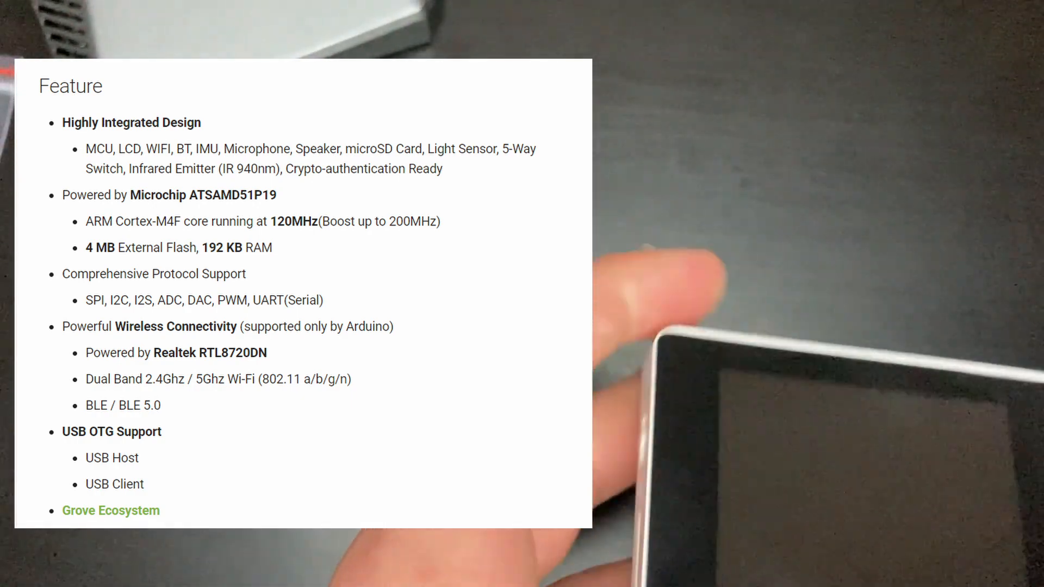
# Step: Dismiss the updates notification and reach the File menu in Arduino IDE
pyautogui.scroll(-3)
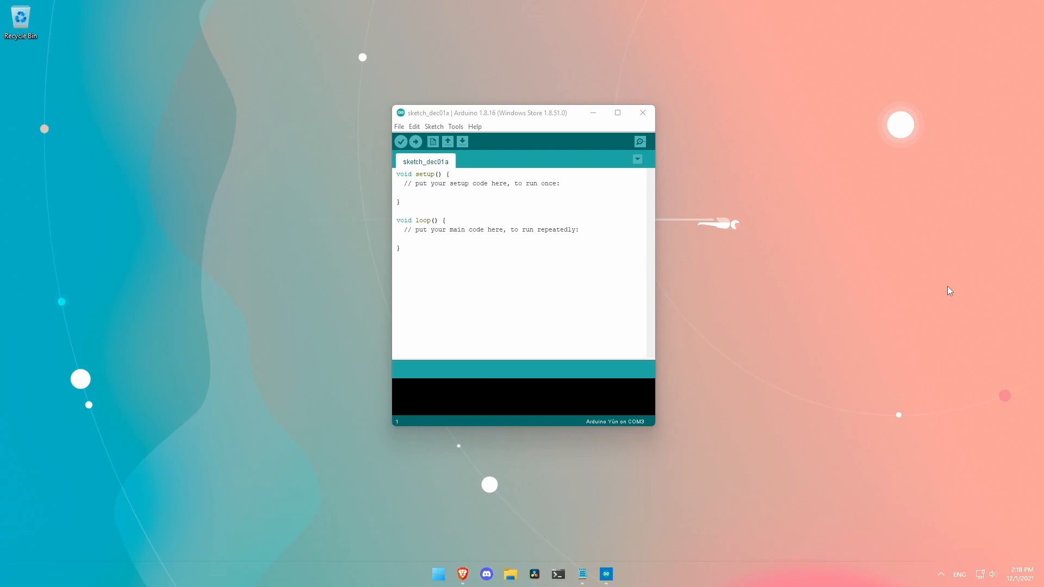
pyautogui.moveTo(822, 238)
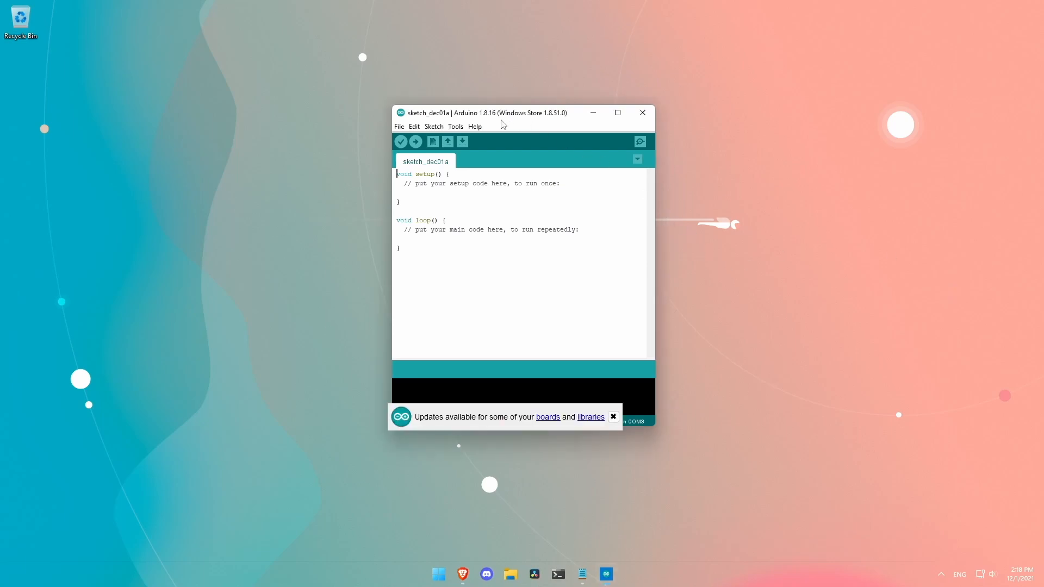
pyautogui.moveTo(620, 406)
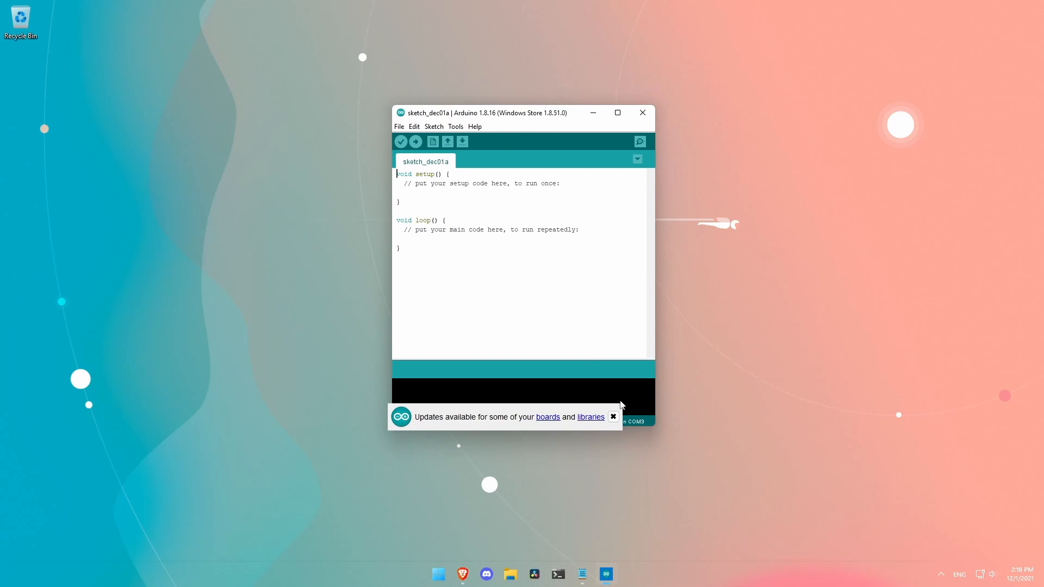
pyautogui.click(612, 417)
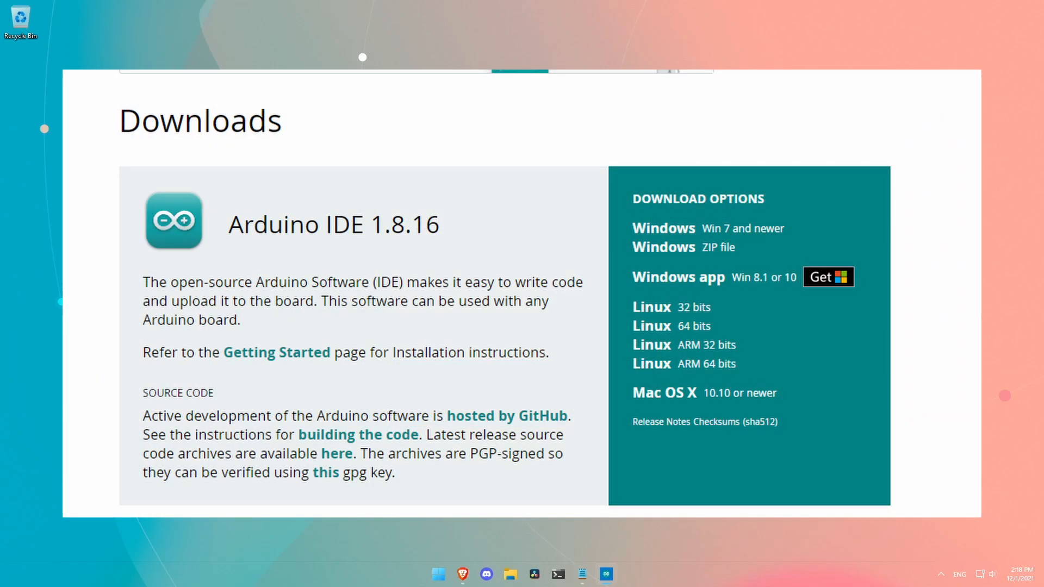
pyautogui.click(603, 574)
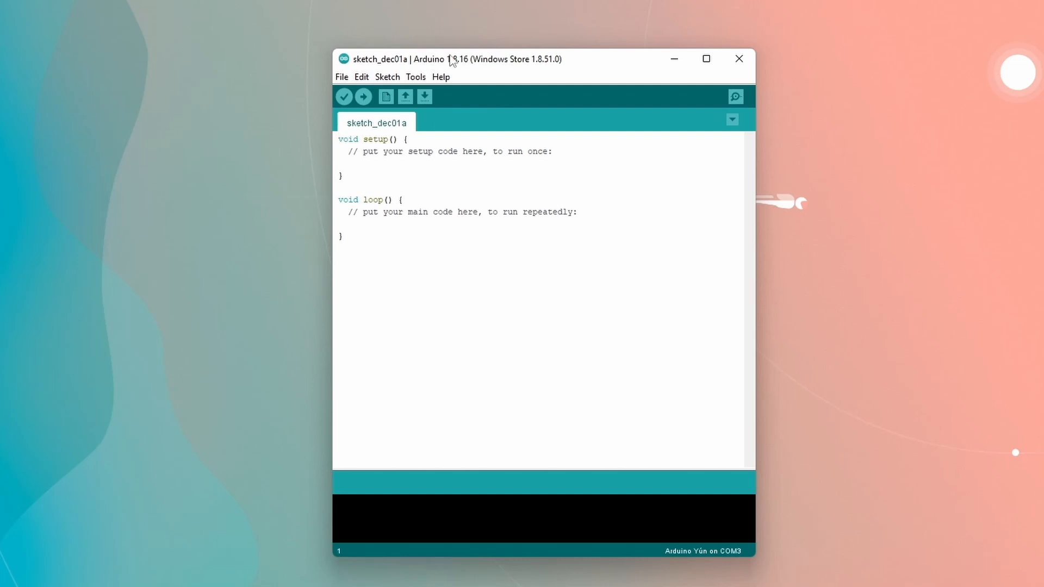
pyautogui.click(341, 76)
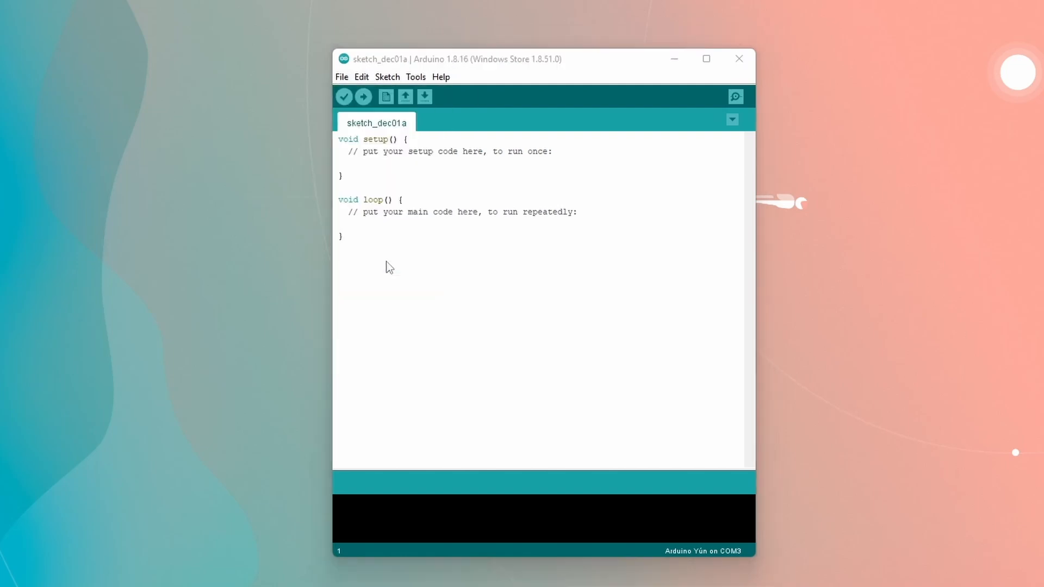
# Step: Add the Seeed boards index URL to Additional Boards Manager URLs and confirm the preferences
pyautogui.click(340, 76)
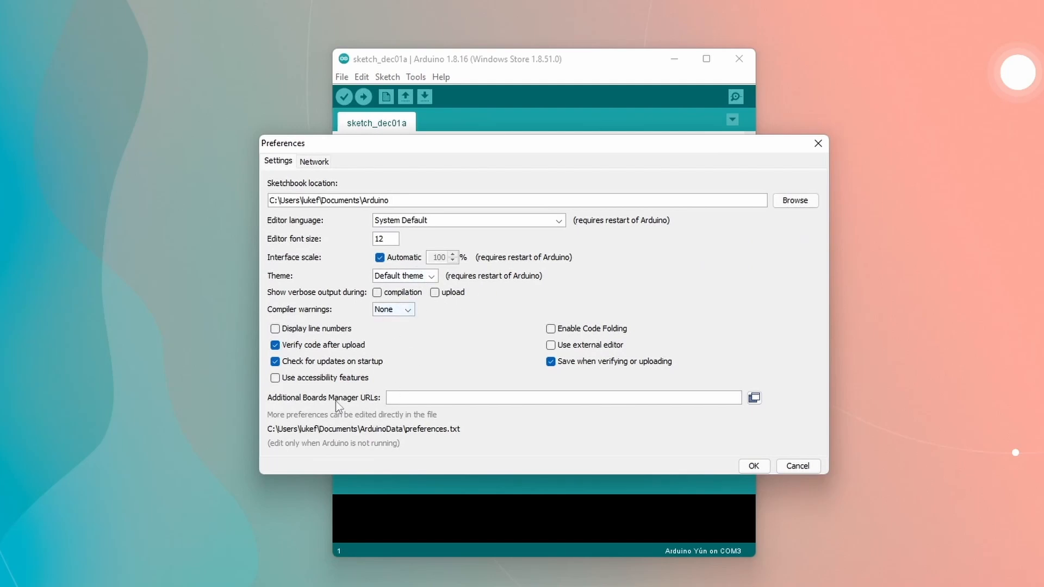
pyautogui.moveTo(372, 404)
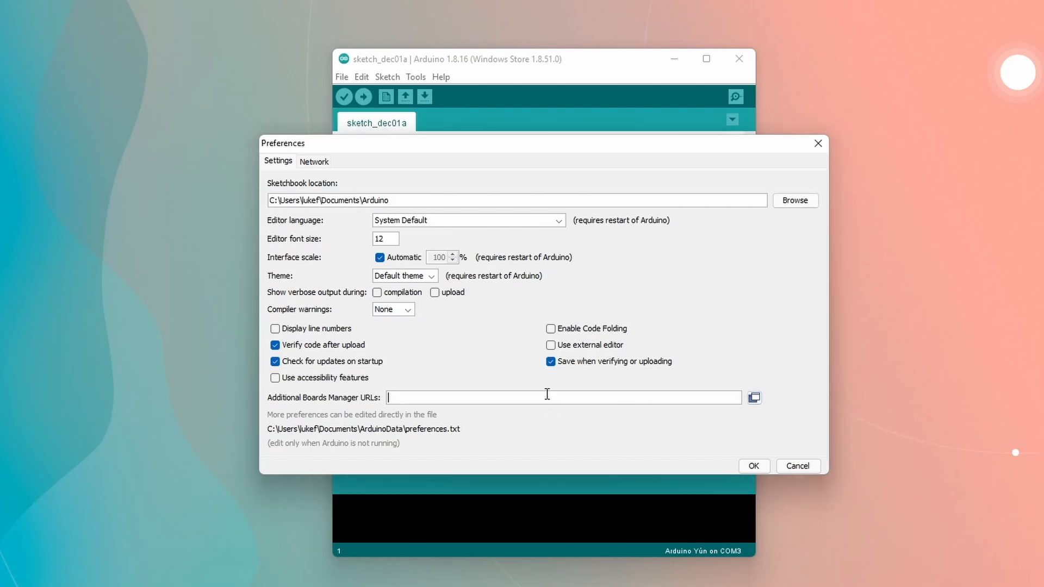
pyautogui.write('https://files.seeedstudio.com/arduino/package_seeeduino_boards_index.json')
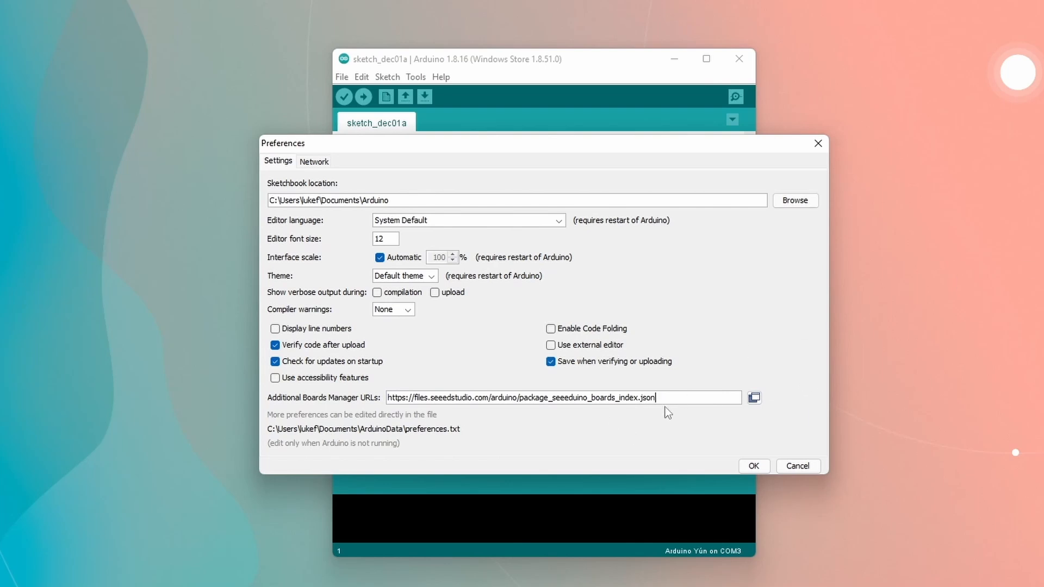
pyautogui.click(753, 466)
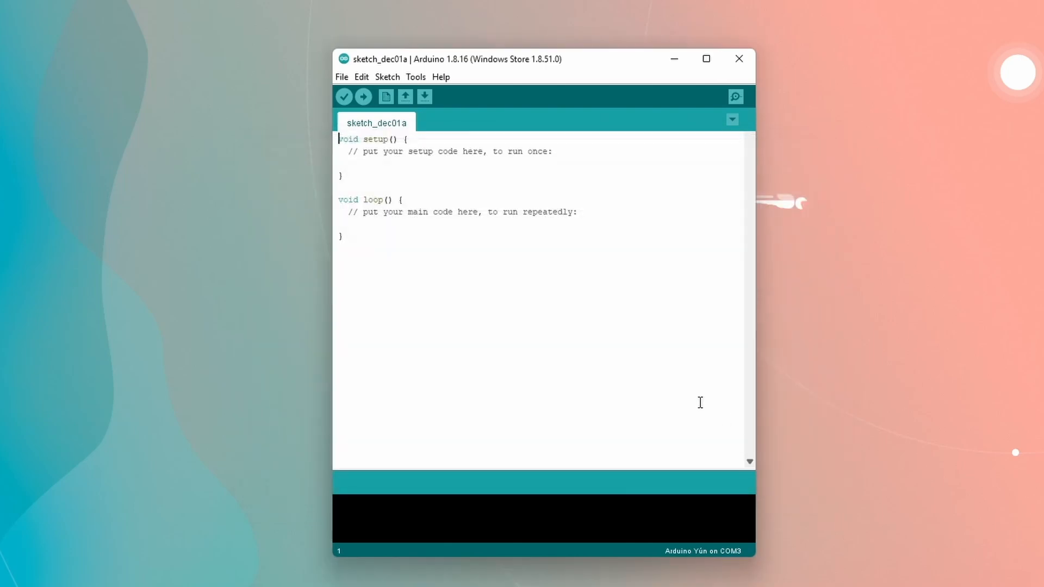
pyautogui.moveTo(554, 135)
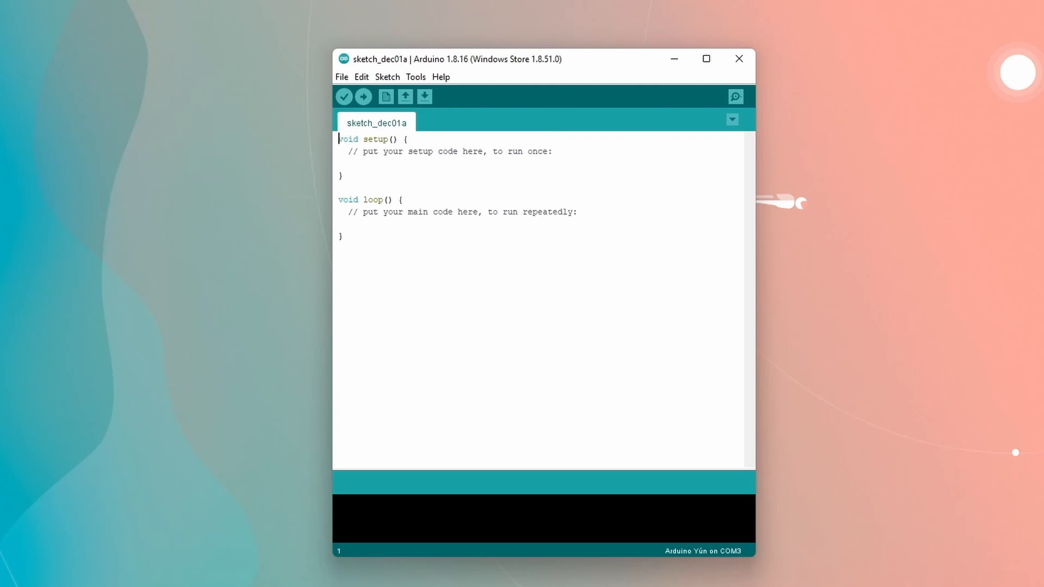
# Step: In Boards Manager, search 'wio terminal' and install the Seeed SAMD Boards package
pyautogui.click(414, 77)
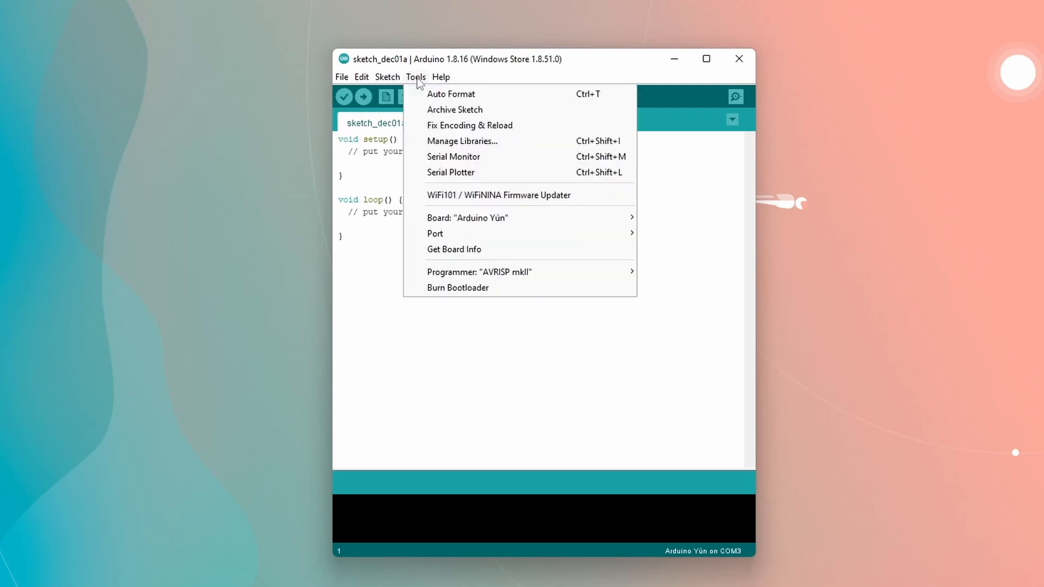
pyautogui.moveTo(454, 249)
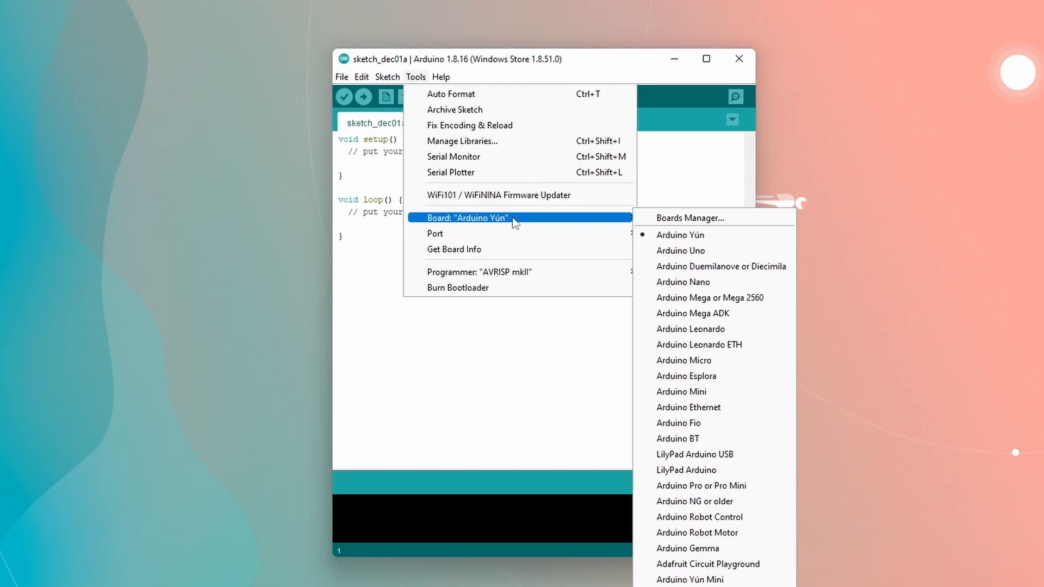
pyautogui.click(687, 218)
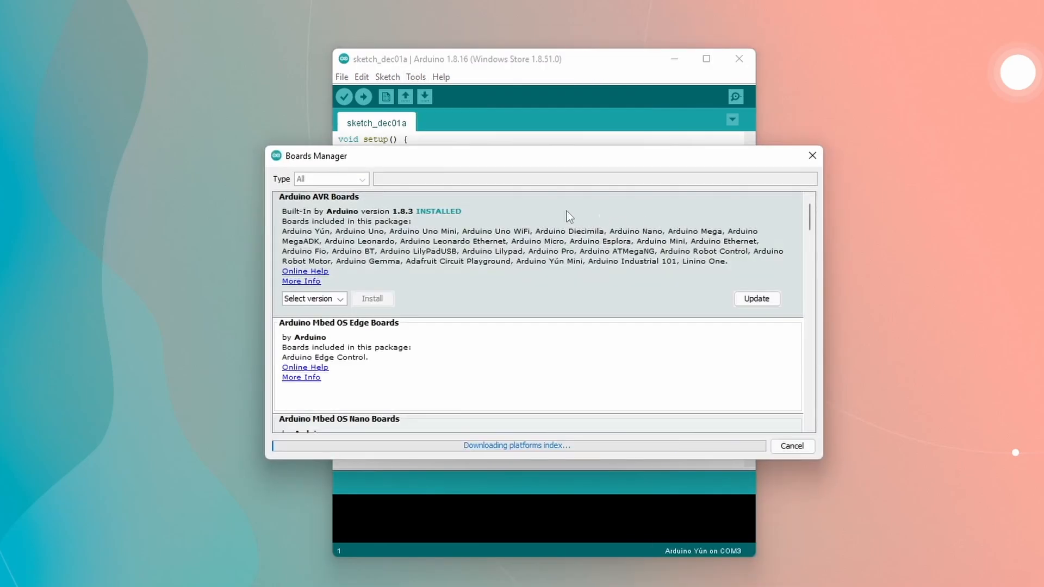
pyautogui.click(592, 178)
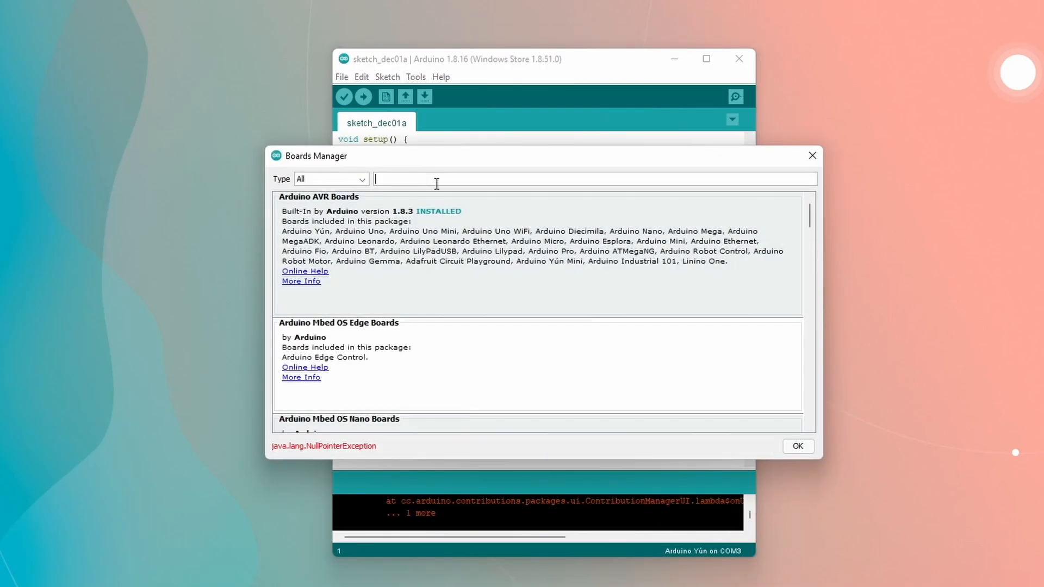
pyautogui.write('wio terminal')
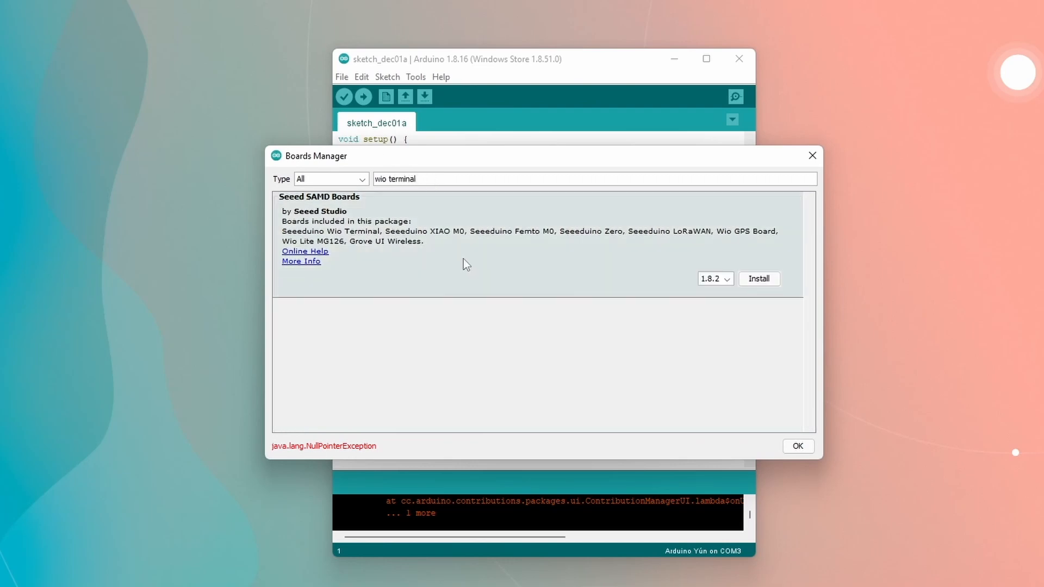
pyautogui.click(758, 278)
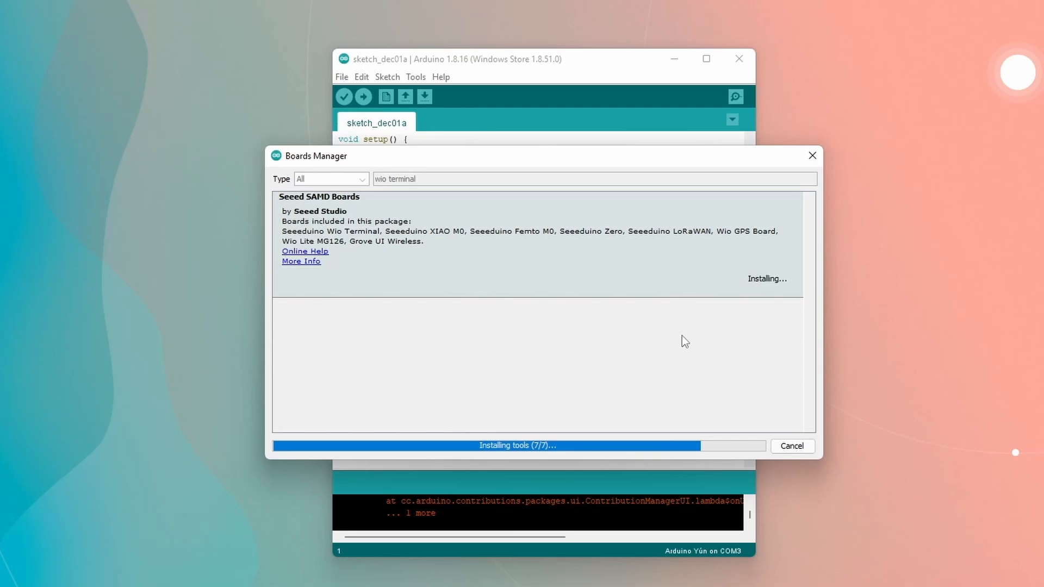
pyautogui.moveTo(699, 431)
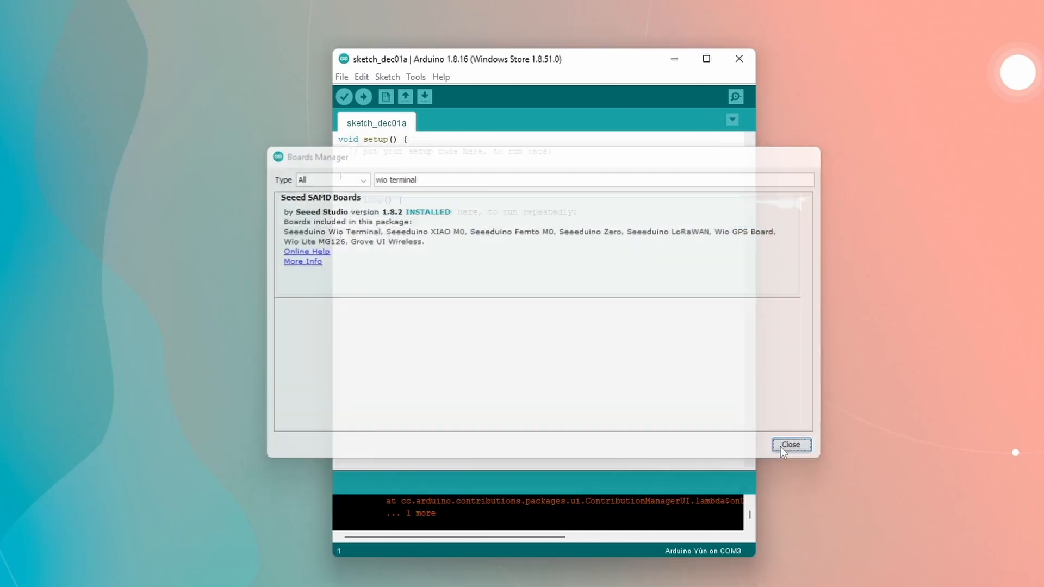
# Step: Close Boards Manager and choose Seeeduino Wio Terminal under Tools > Board
pyautogui.click(791, 445)
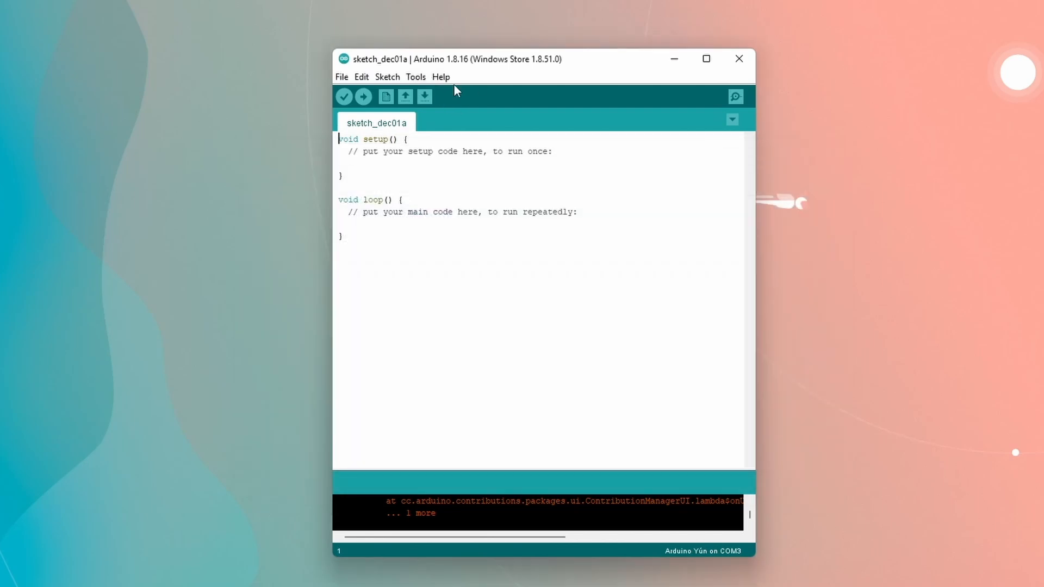
pyautogui.moveTo(405, 97)
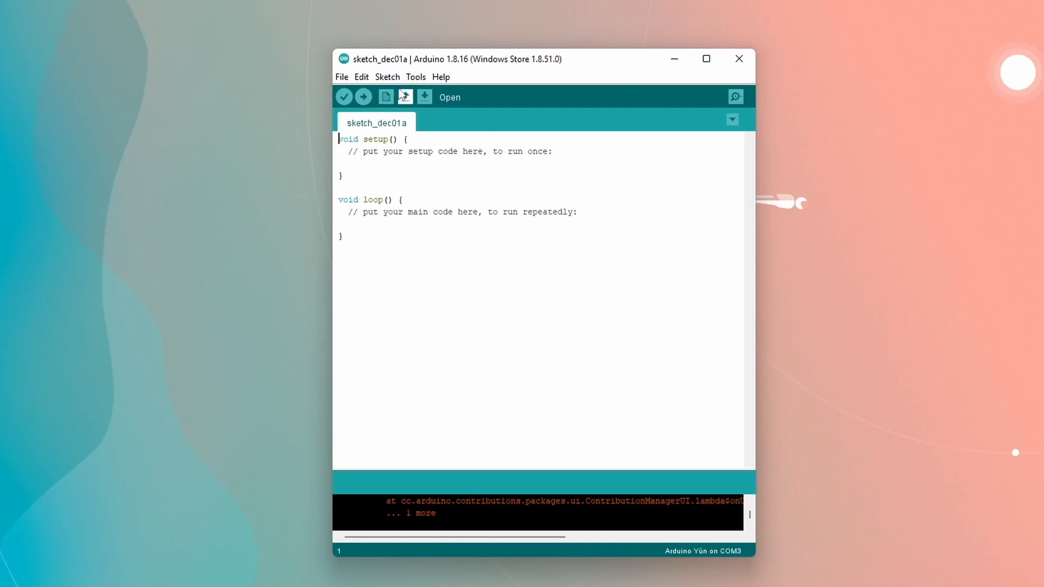
pyautogui.click(415, 77)
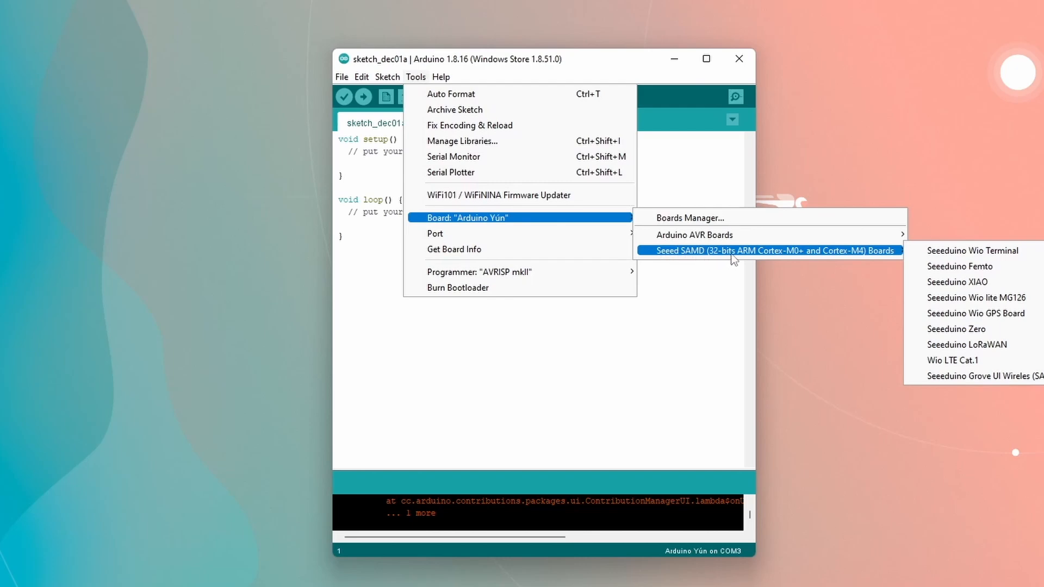
pyautogui.moveTo(958, 280)
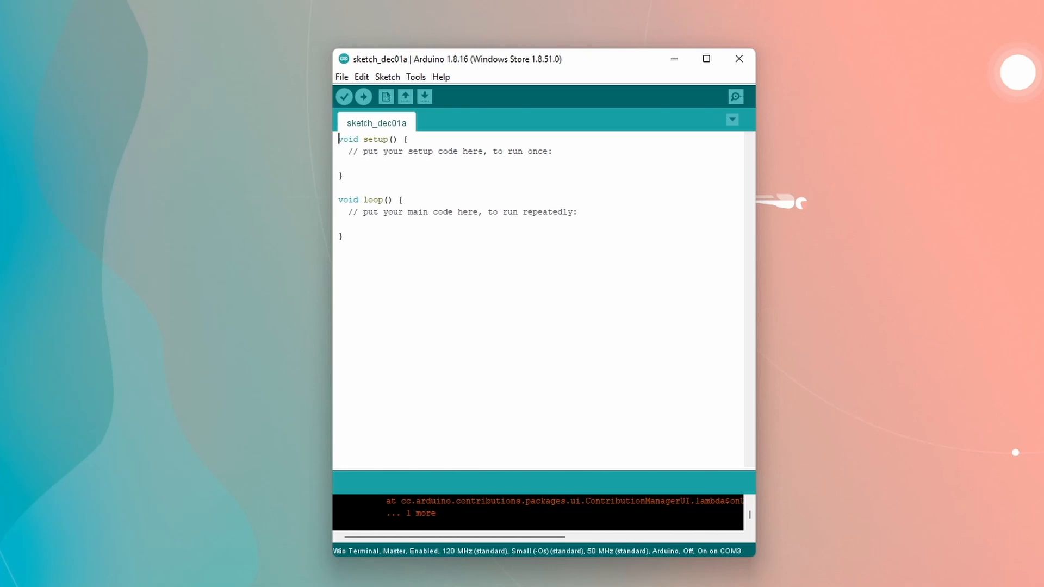
# Step: Load the Basics Blink example and check Tools for the Wio Terminal board and COM3 port
pyautogui.click(341, 76)
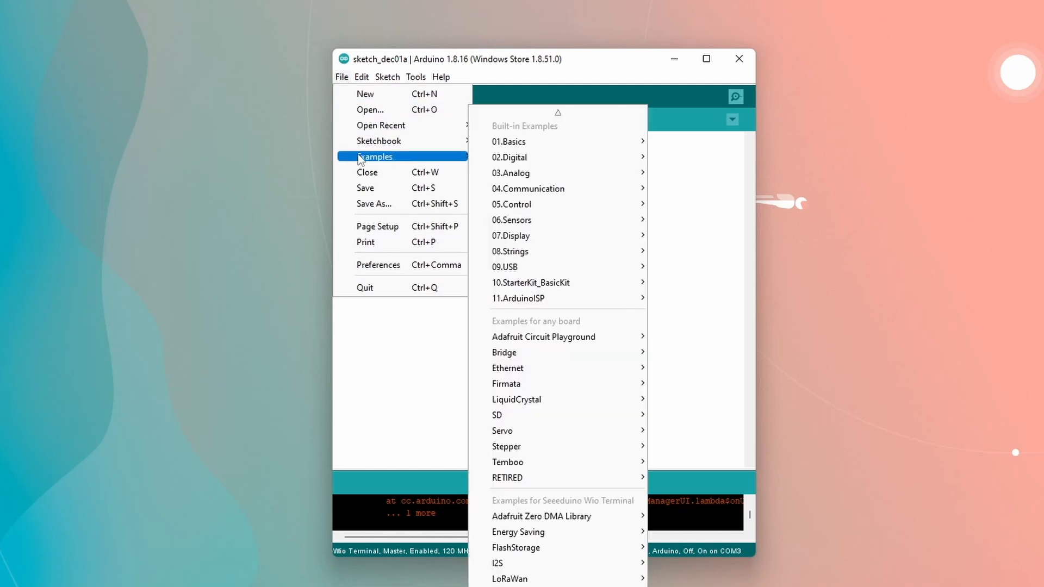
pyautogui.moveTo(509, 157)
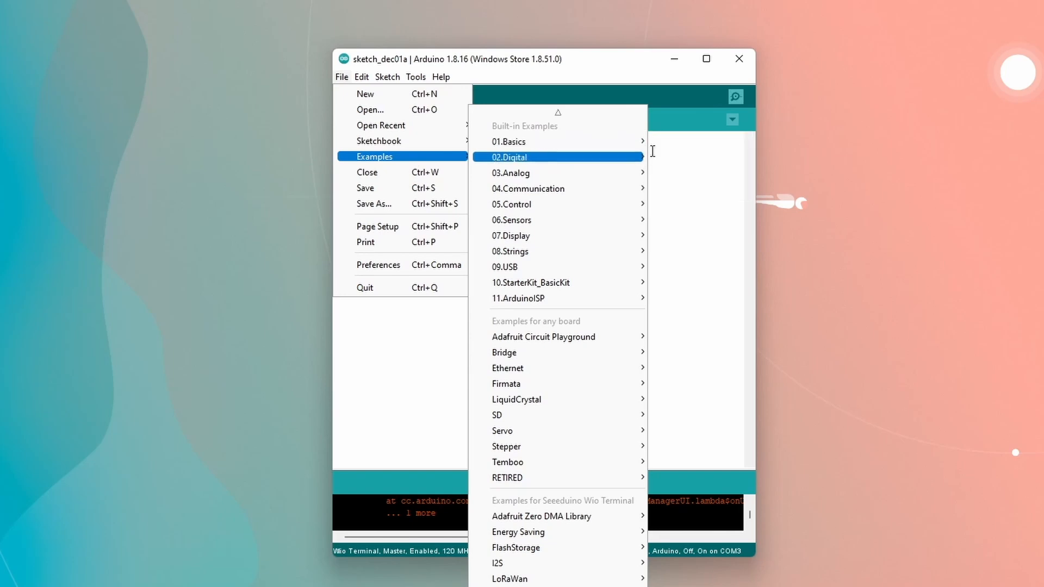
pyautogui.click(509, 142)
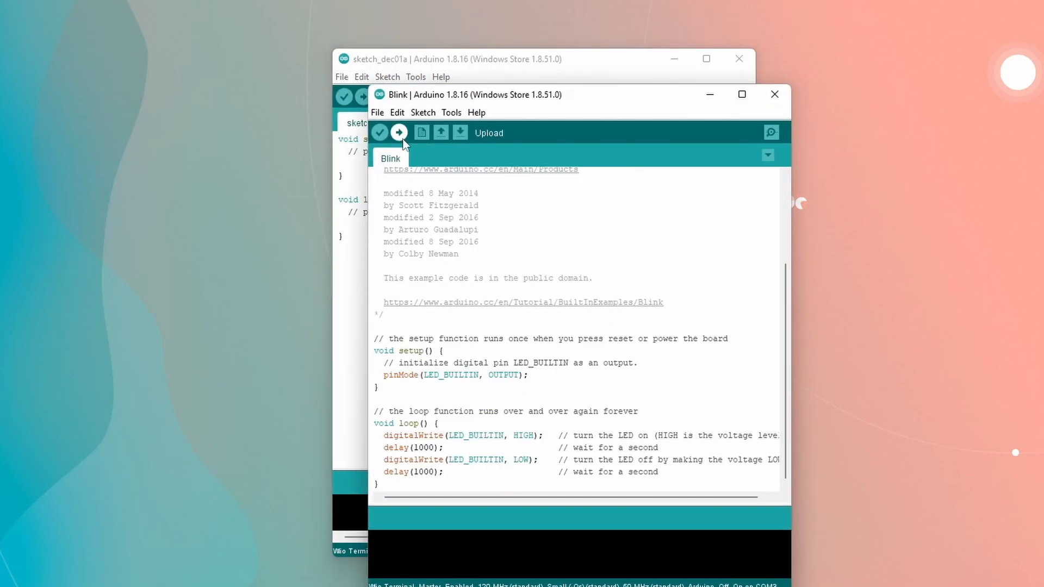
pyautogui.moveTo(453, 113)
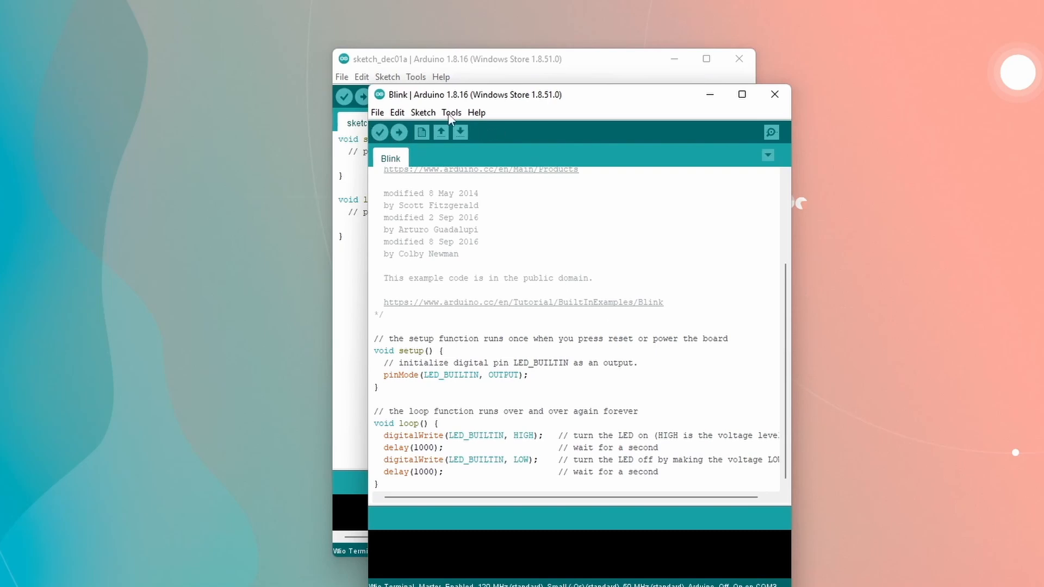
pyautogui.click(451, 112)
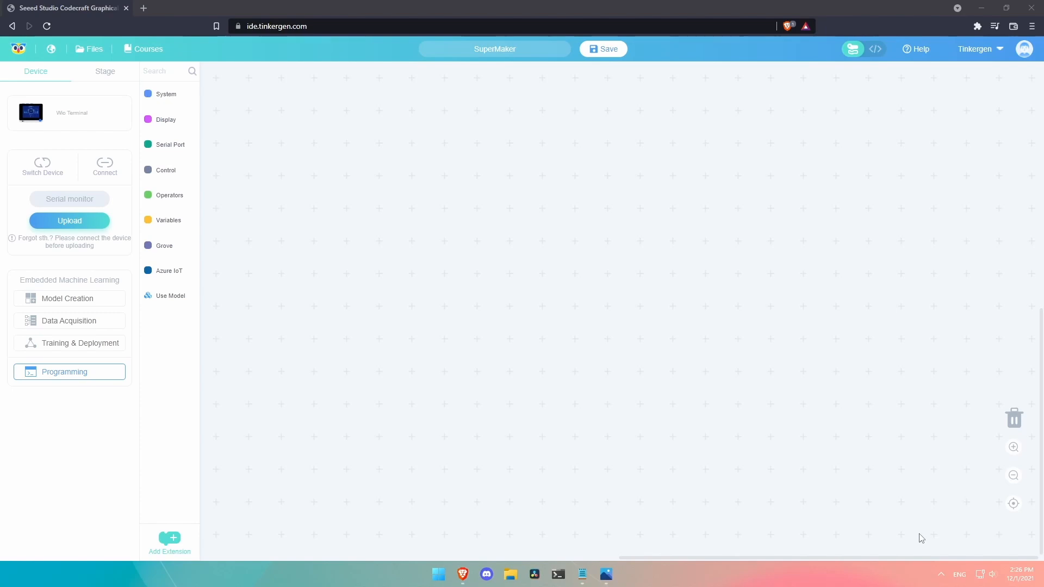
pyautogui.moveTo(709, 514)
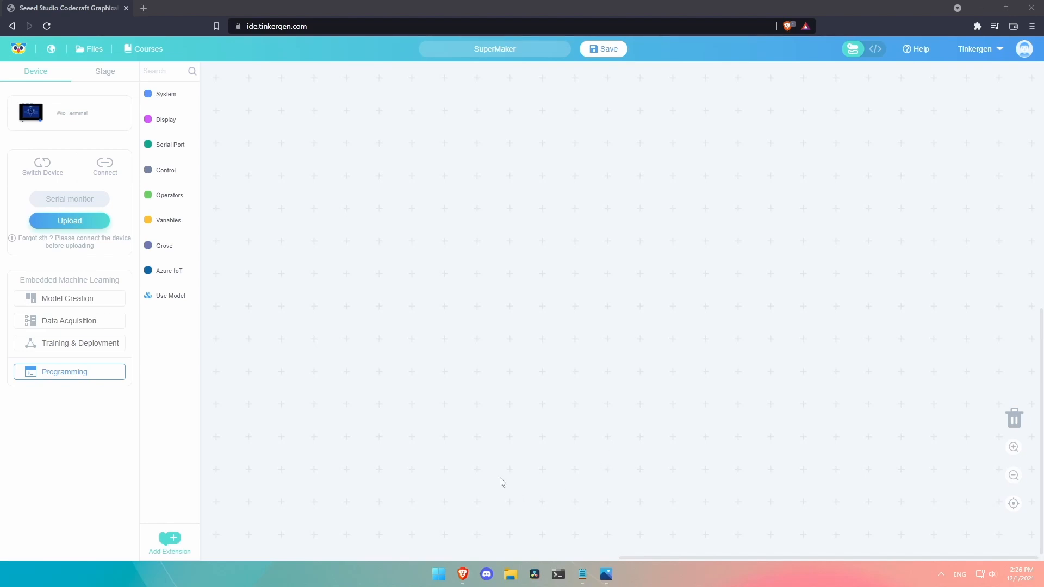
pyautogui.moveTo(372, 19)
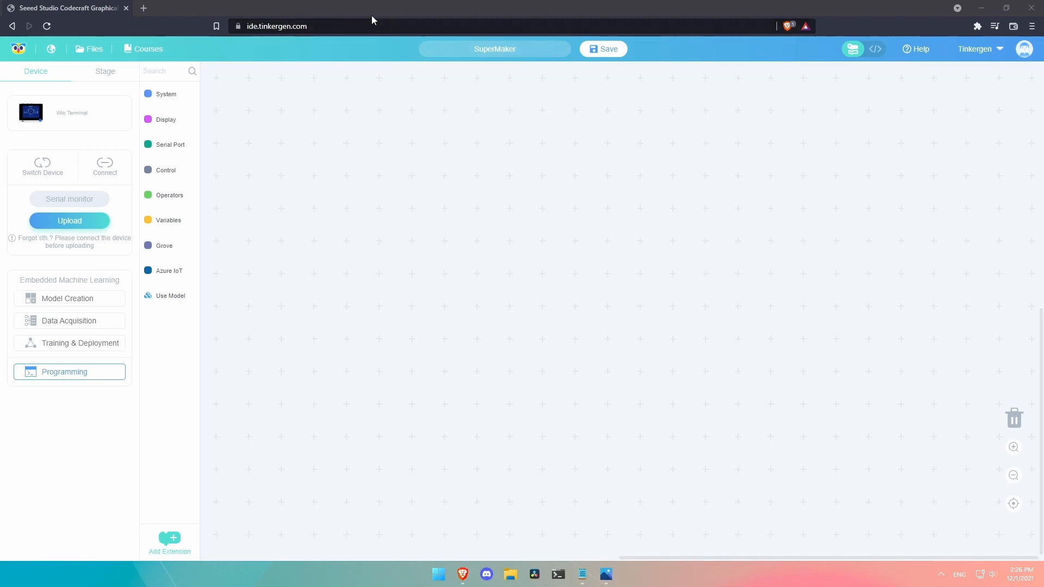
# Step: Leave the project without saving, pick Wio Terminal on the main page, and glance at the Serial Port blocks
pyautogui.click(300, 26)
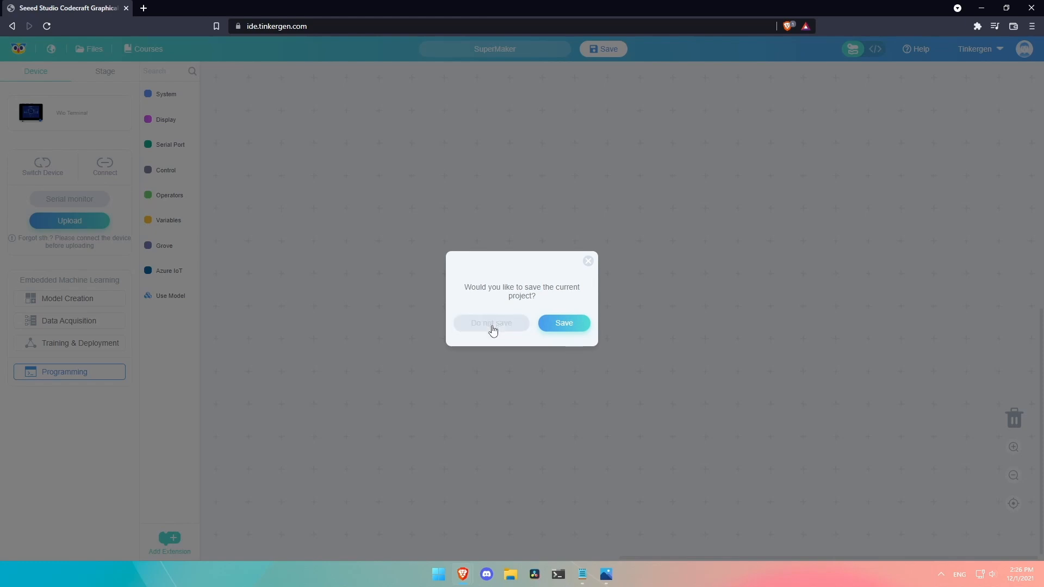
pyautogui.click(490, 323)
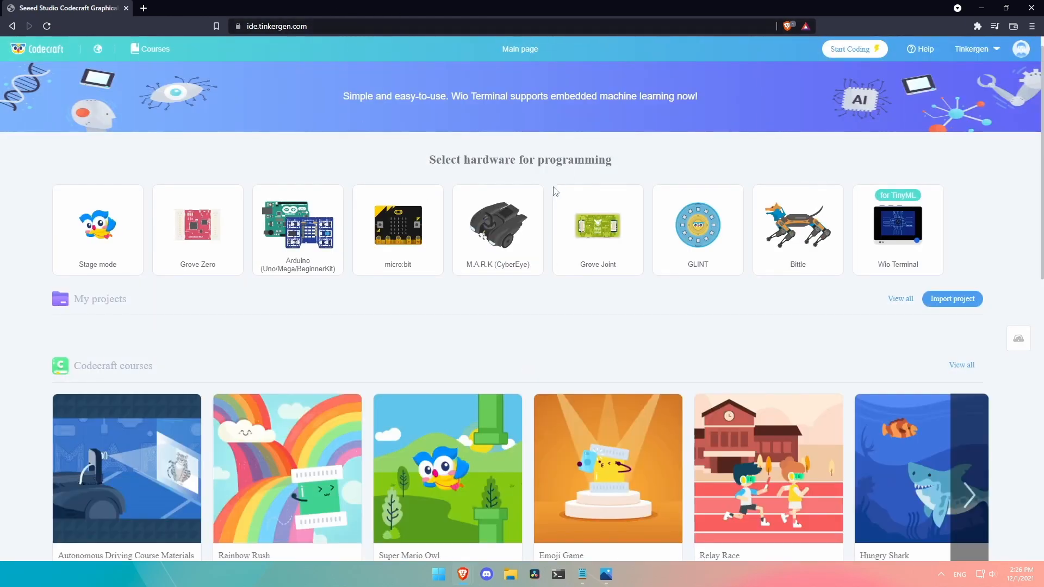
pyautogui.moveTo(494, 150)
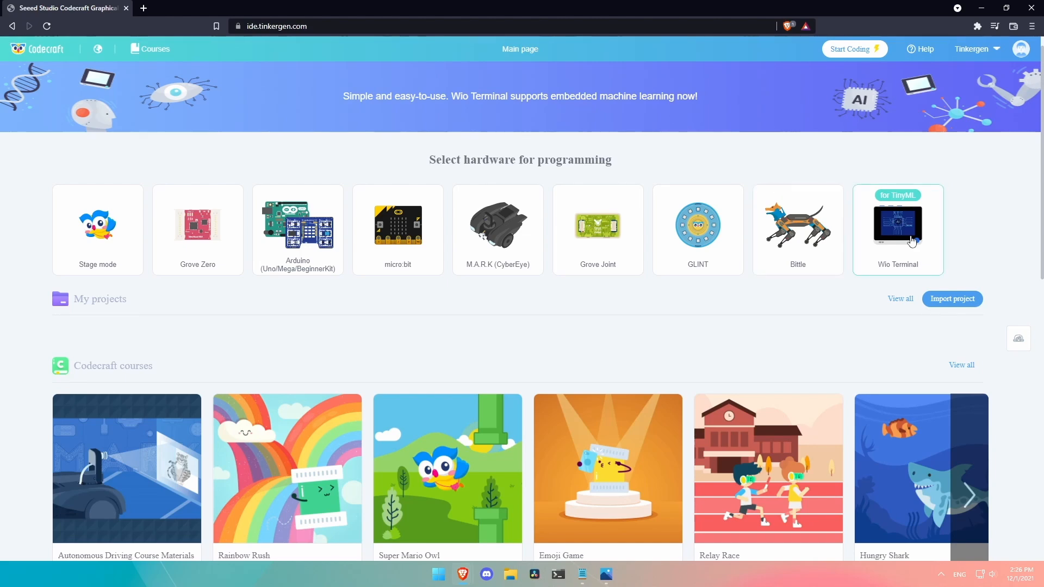
pyautogui.moveTo(910, 227)
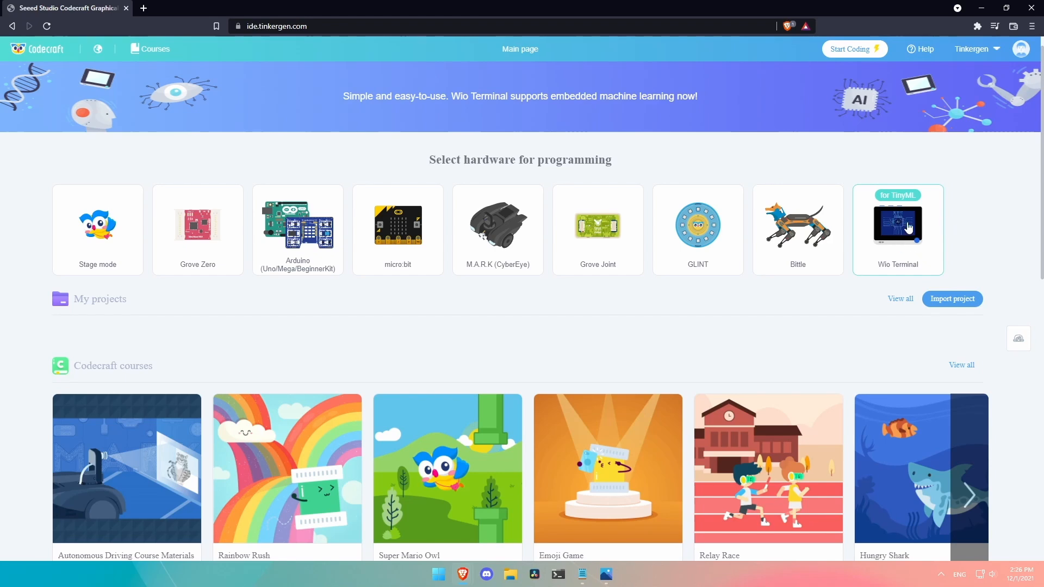
pyautogui.moveTo(906, 234)
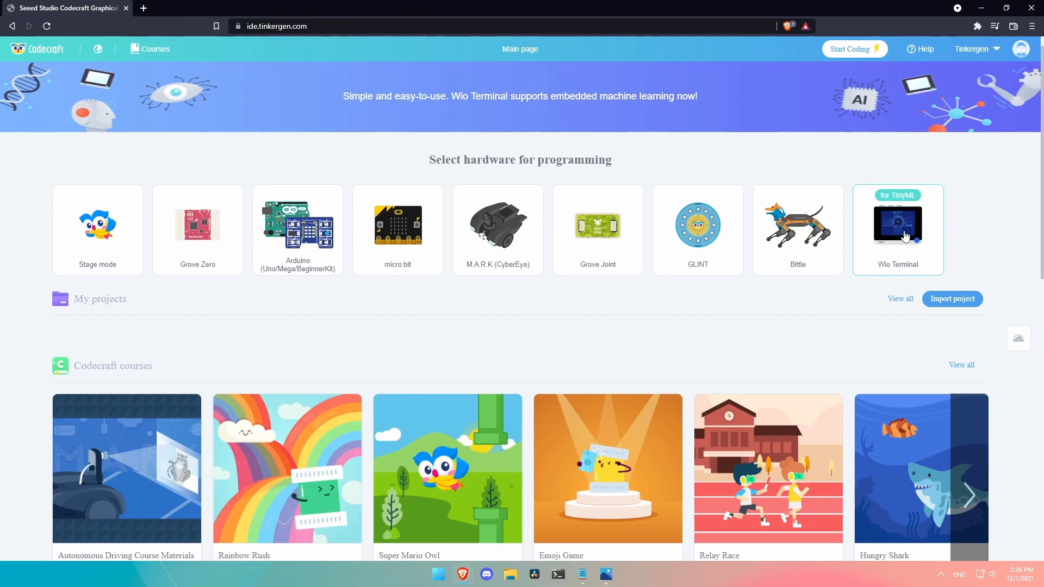
pyautogui.click(897, 229)
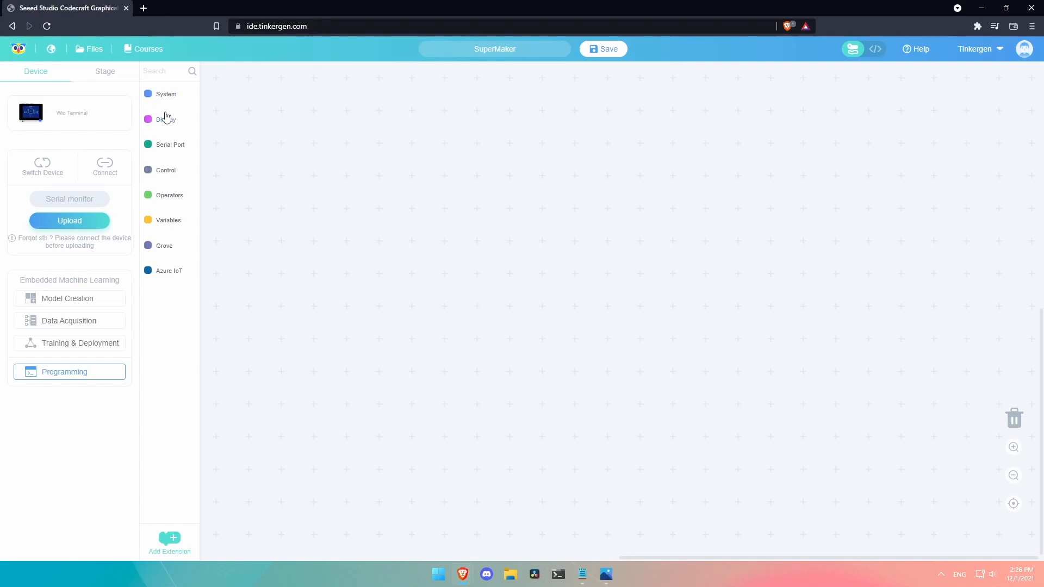
pyautogui.click(170, 144)
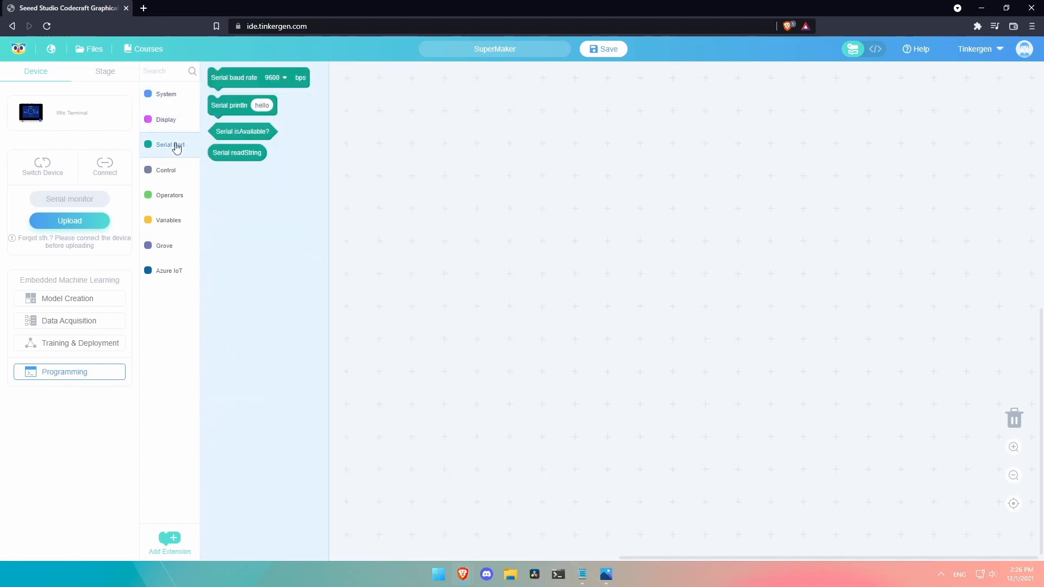
pyautogui.click(169, 195)
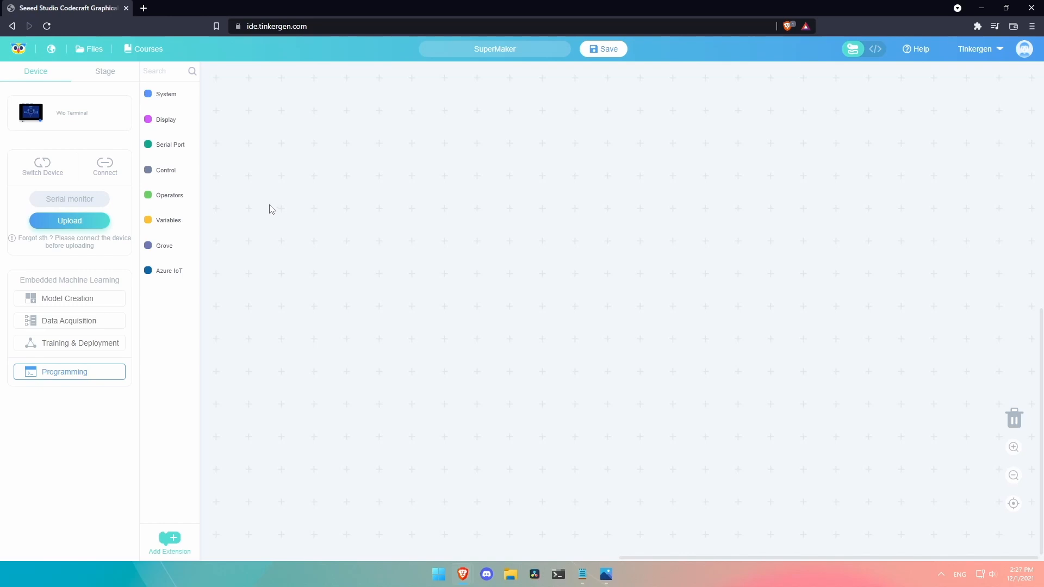
pyautogui.moveTo(279, 196)
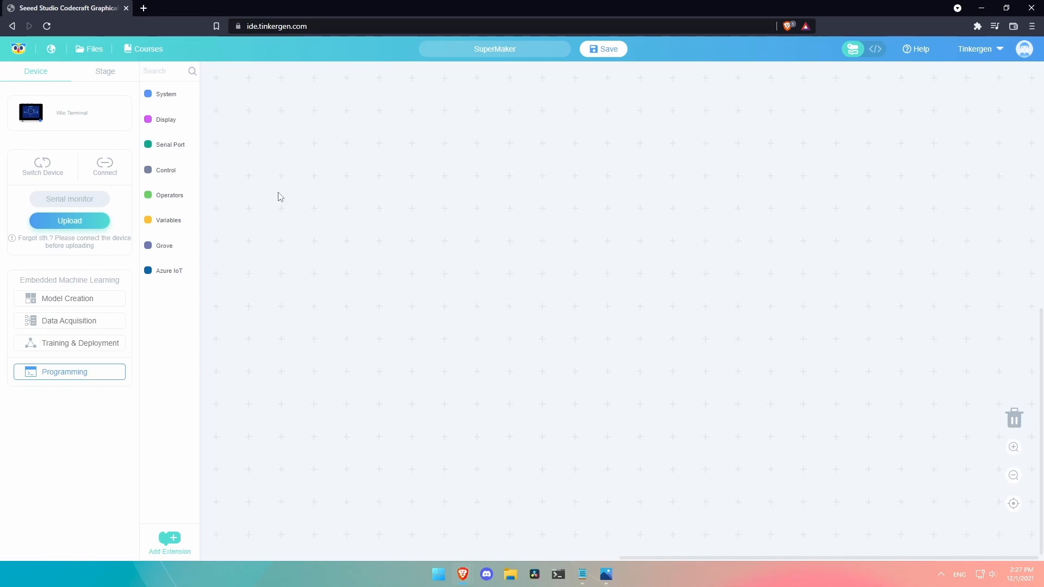
pyautogui.moveTo(244, 213)
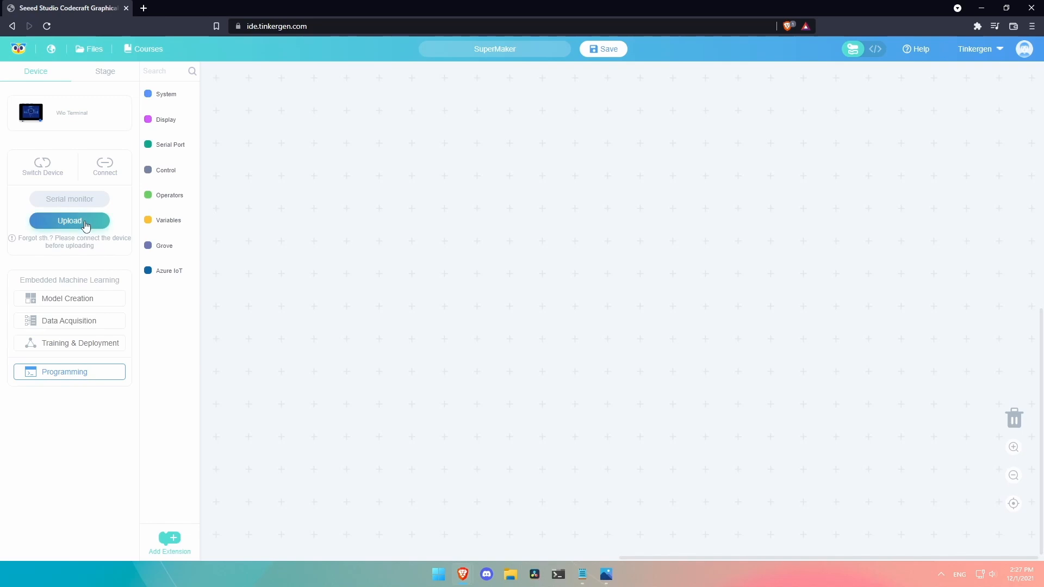
pyautogui.click(70, 221)
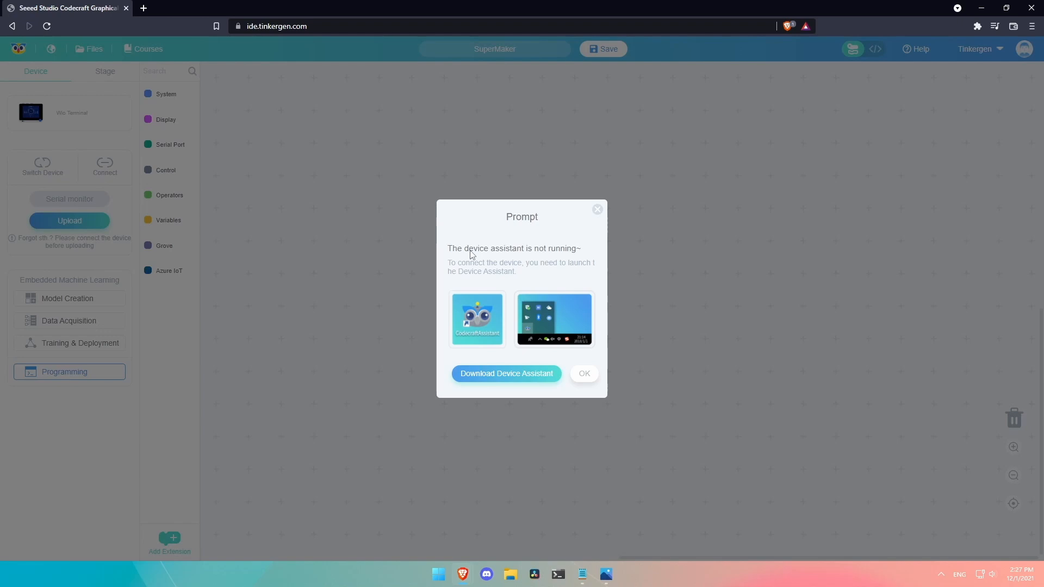
pyautogui.moveTo(546, 259)
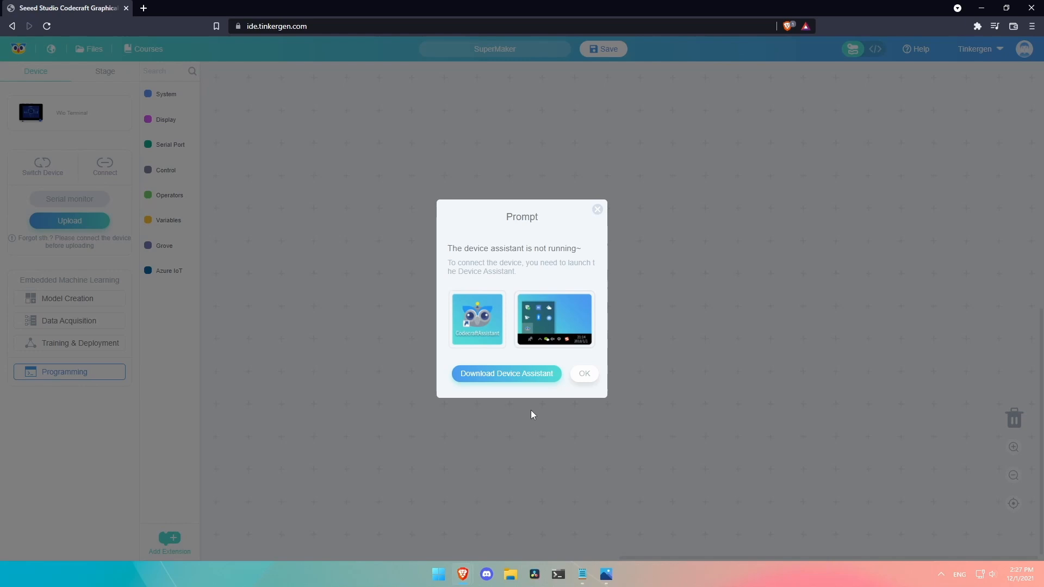
pyautogui.click(582, 373)
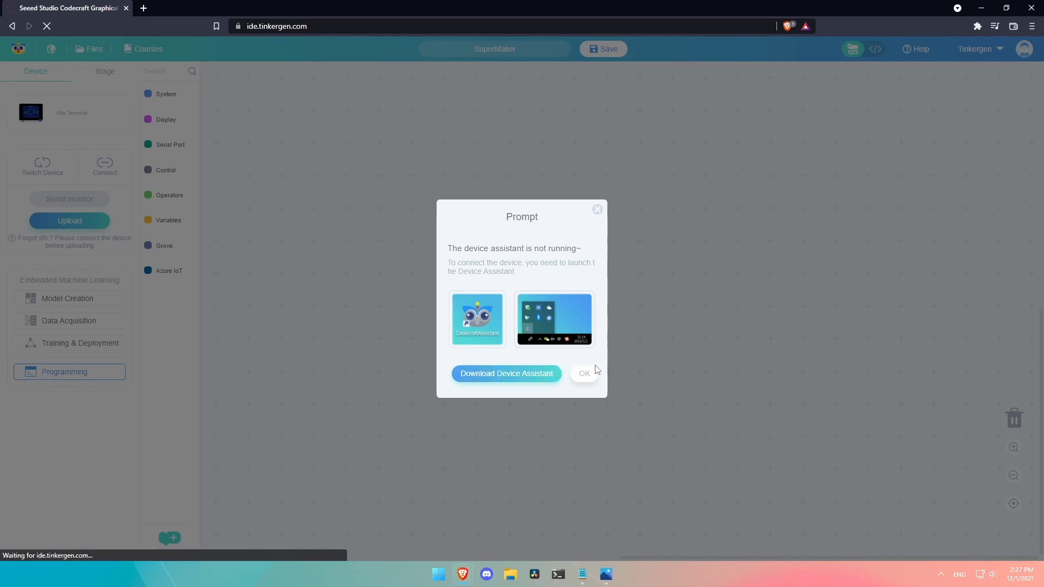
pyautogui.click(505, 373)
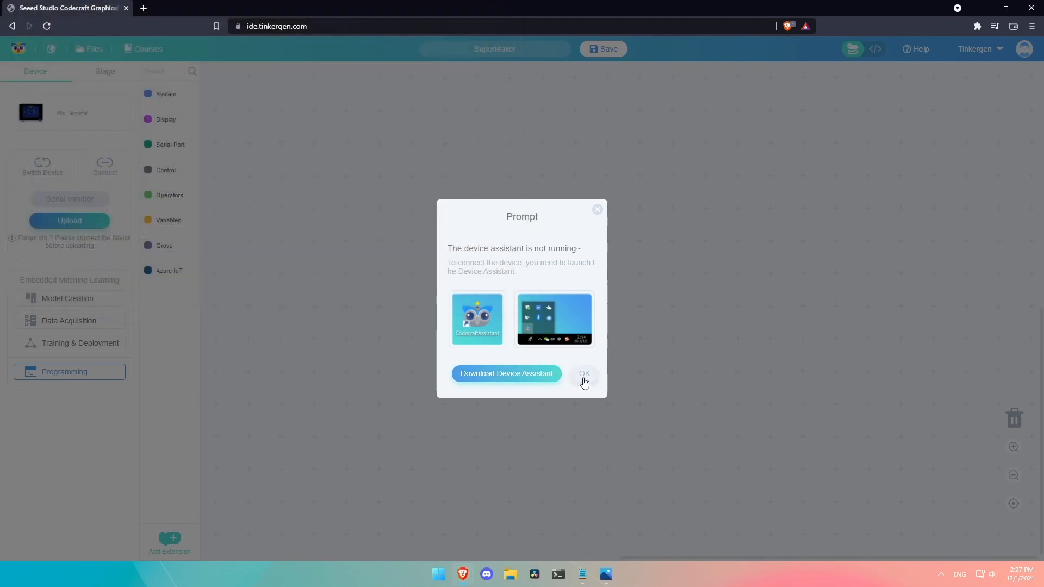
pyautogui.click(584, 373)
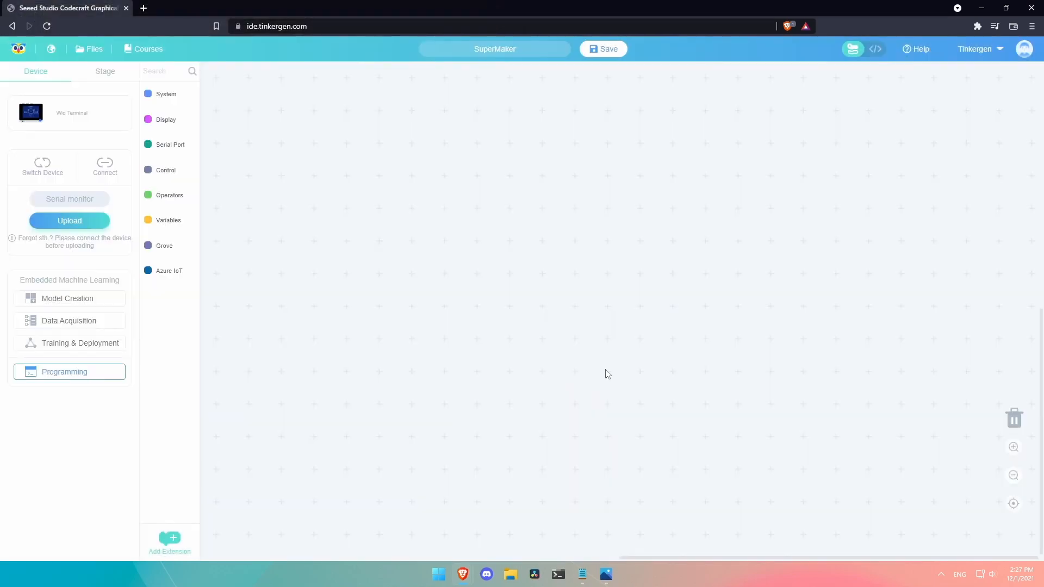
pyautogui.write('codecraftAssistant')
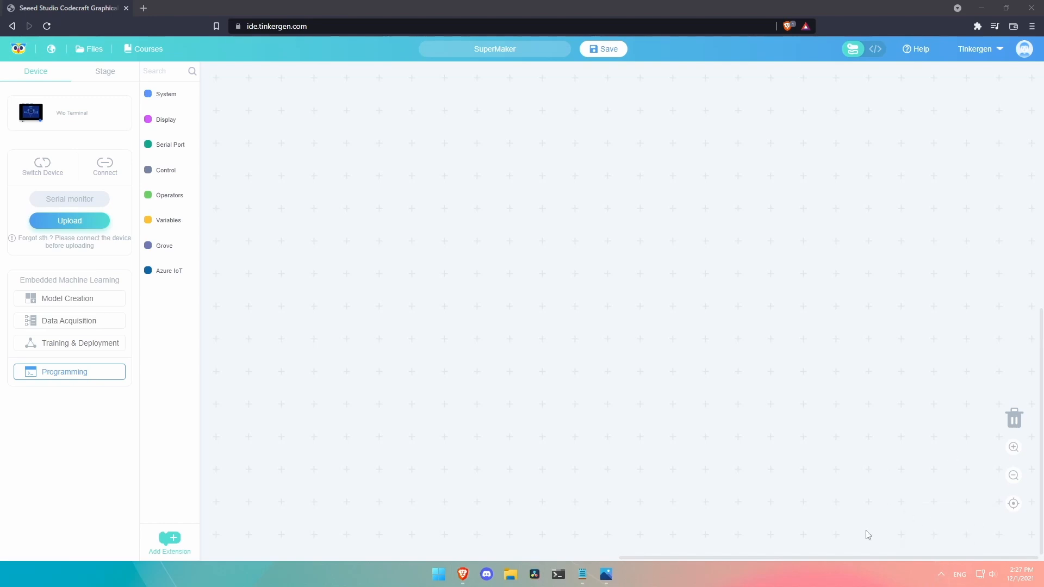
pyautogui.moveTo(583, 471)
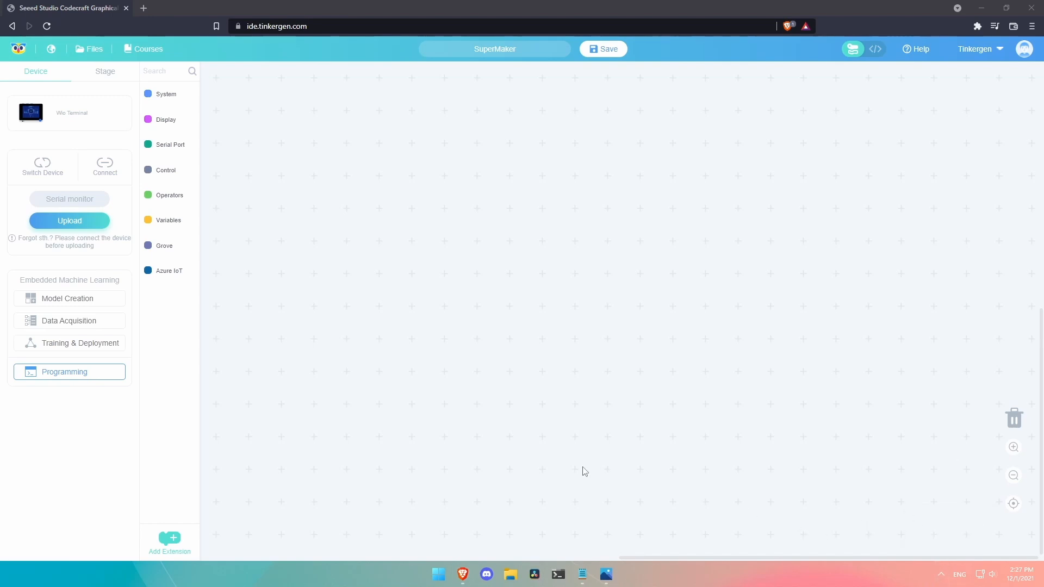
pyautogui.moveTo(316, 199)
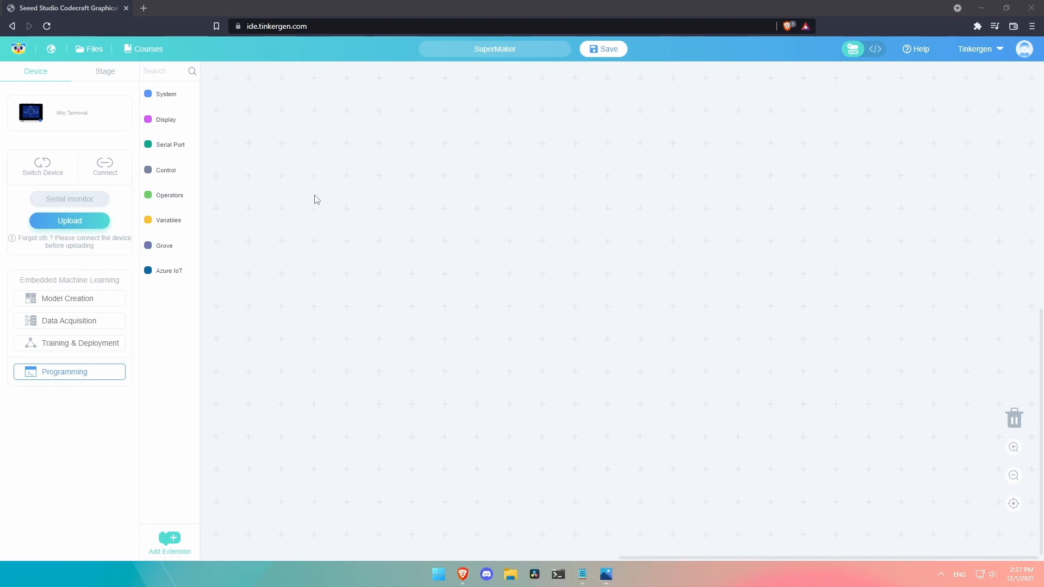
# Step: Upload the empty program through the chosen serial port and acknowledge the 'Upload successfully' dialog
pyautogui.click(70, 221)
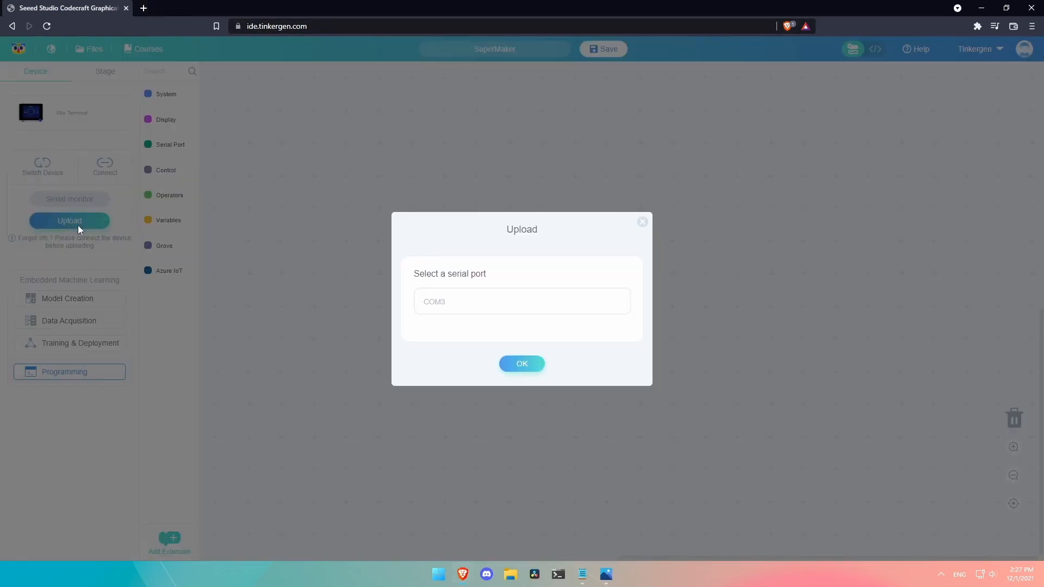
pyautogui.click(521, 301)
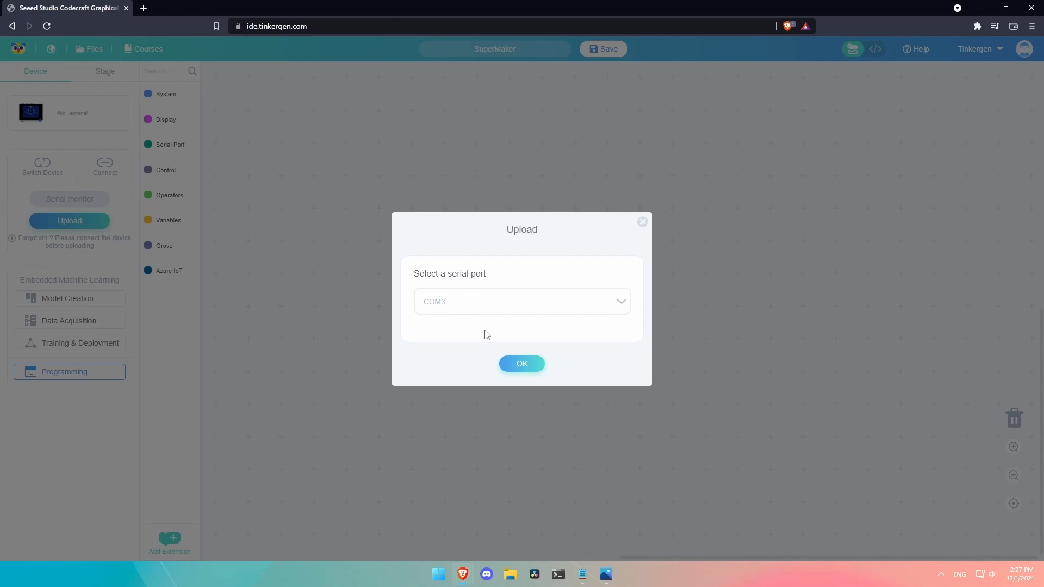
pyautogui.click(521, 363)
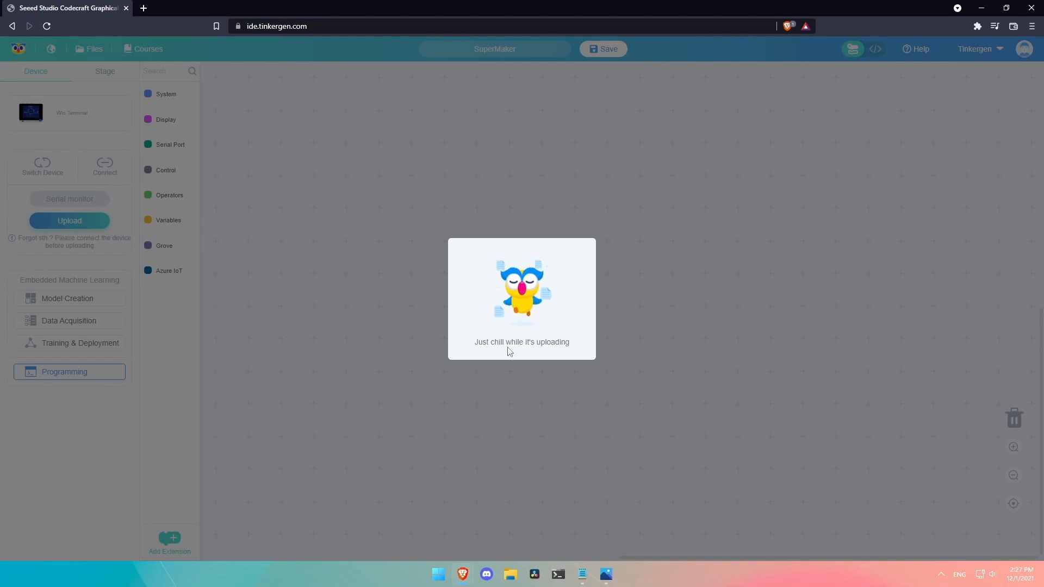
pyautogui.moveTo(528, 420)
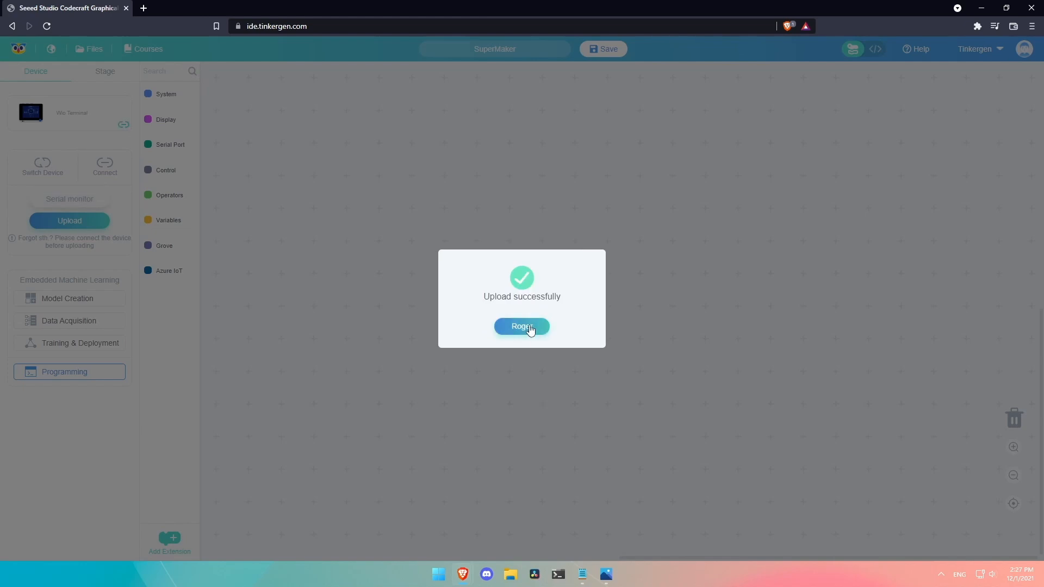
pyautogui.click(521, 326)
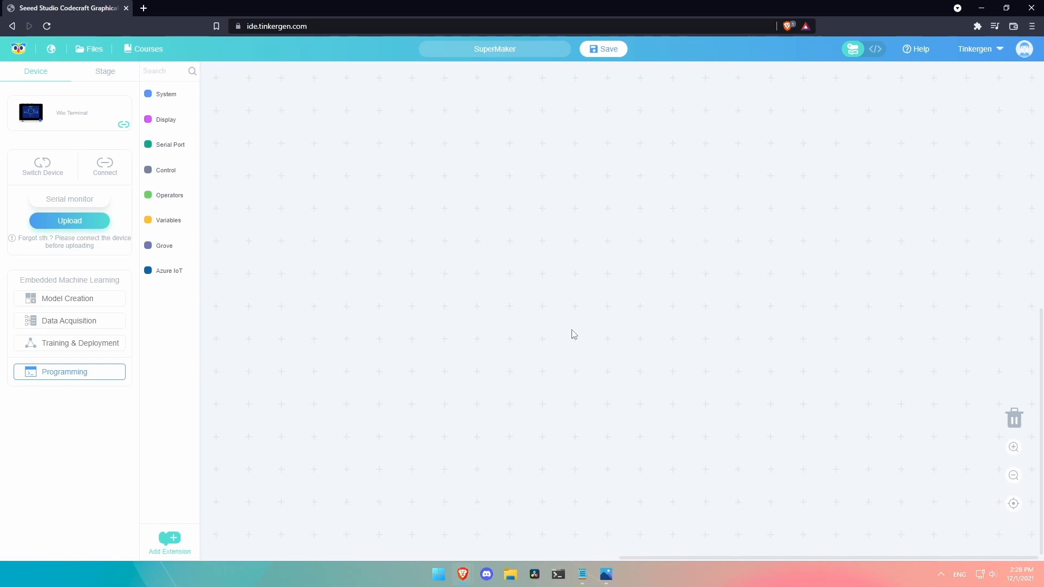
pyautogui.moveTo(238, 111)
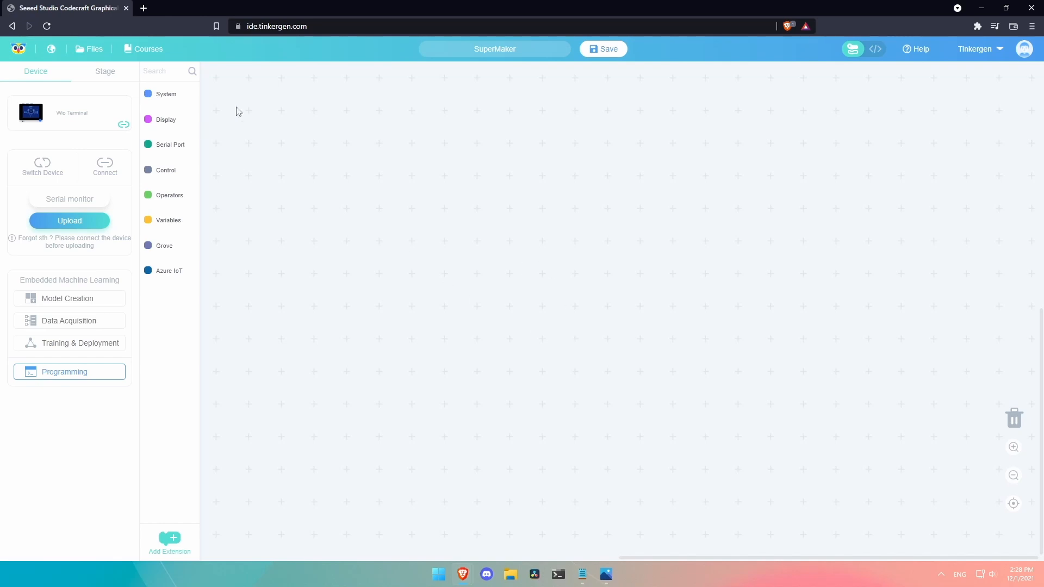
# Step: Create a new program and make setup orient the screen upside-down
pyautogui.click(165, 94)
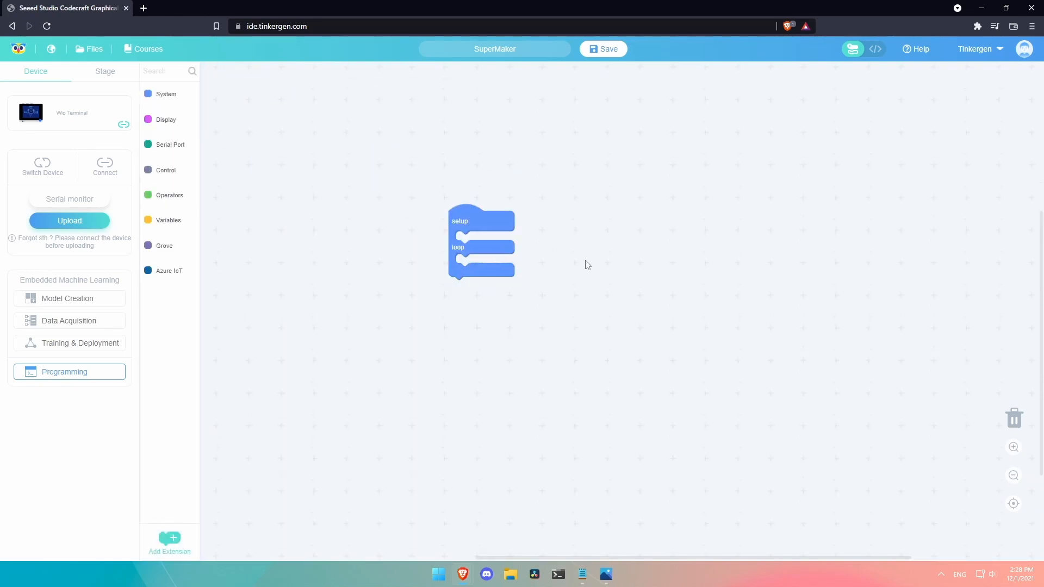
pyautogui.click(165, 120)
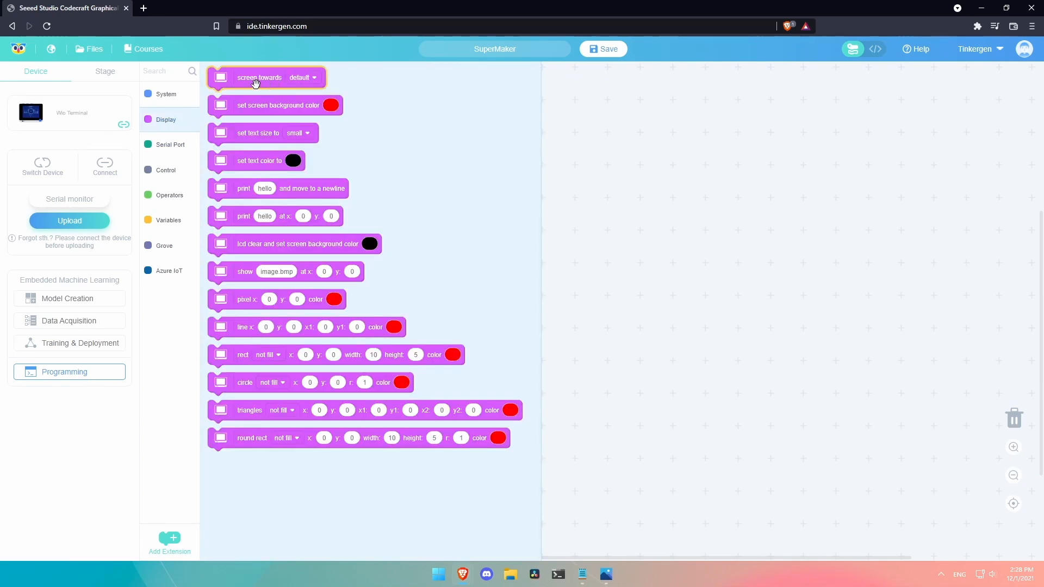
pyautogui.moveTo(267, 77); pyautogui.dragTo(509, 240)
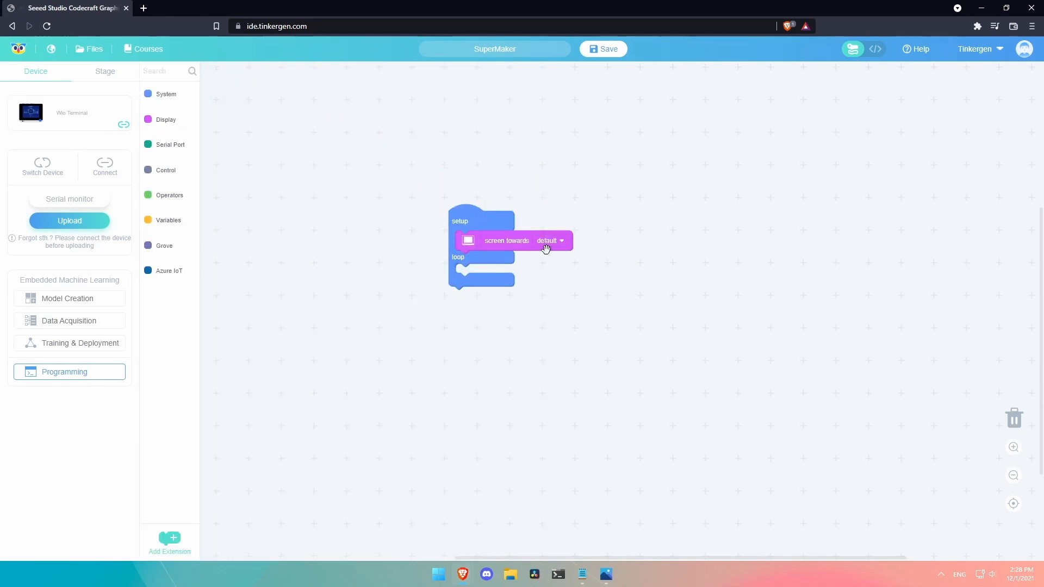
pyautogui.click(551, 240)
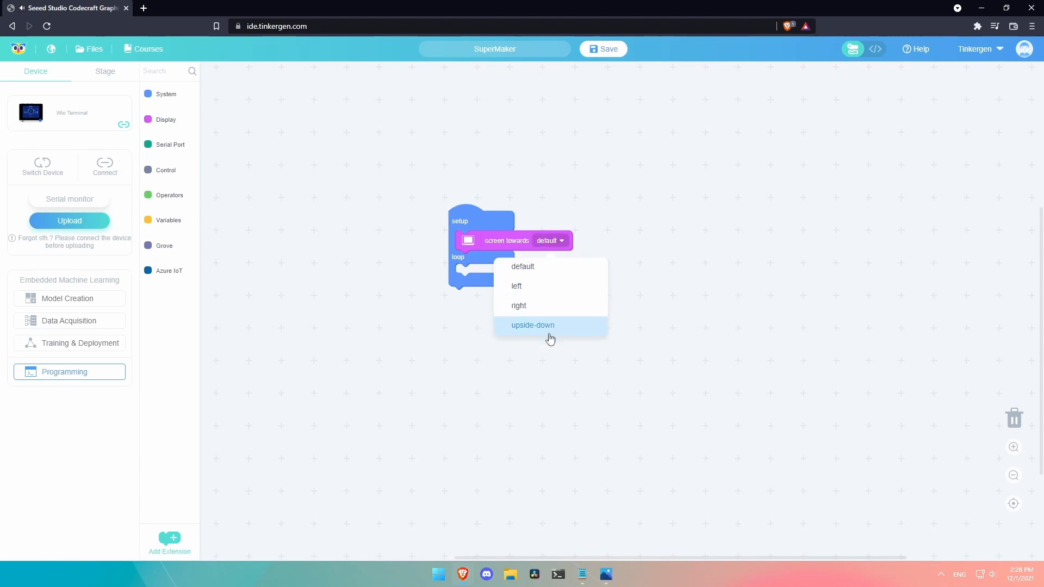
pyautogui.click(532, 325)
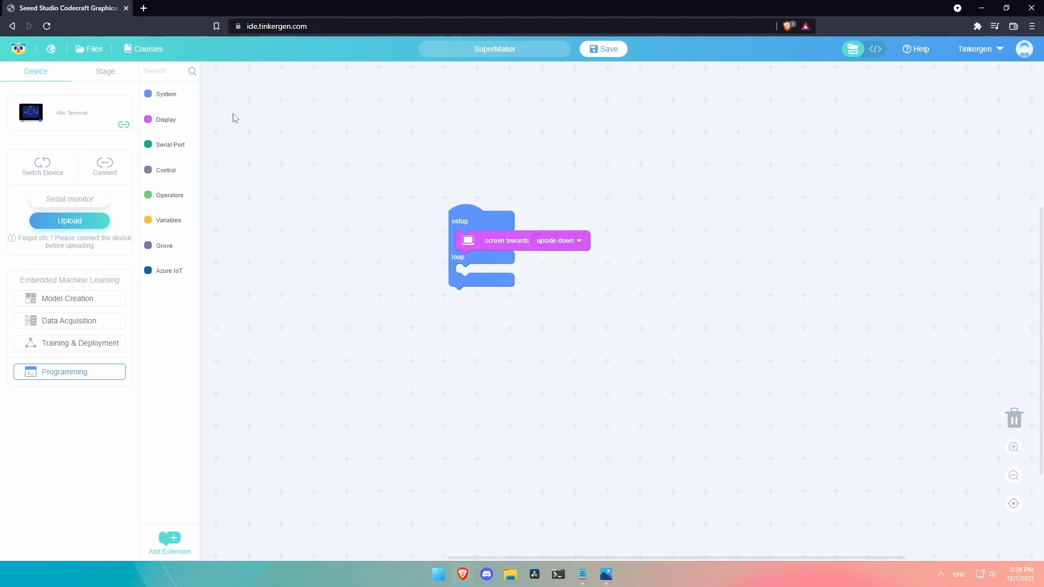
# Step: Add a block to setup setting the screen background color to blue
pyautogui.click(166, 119)
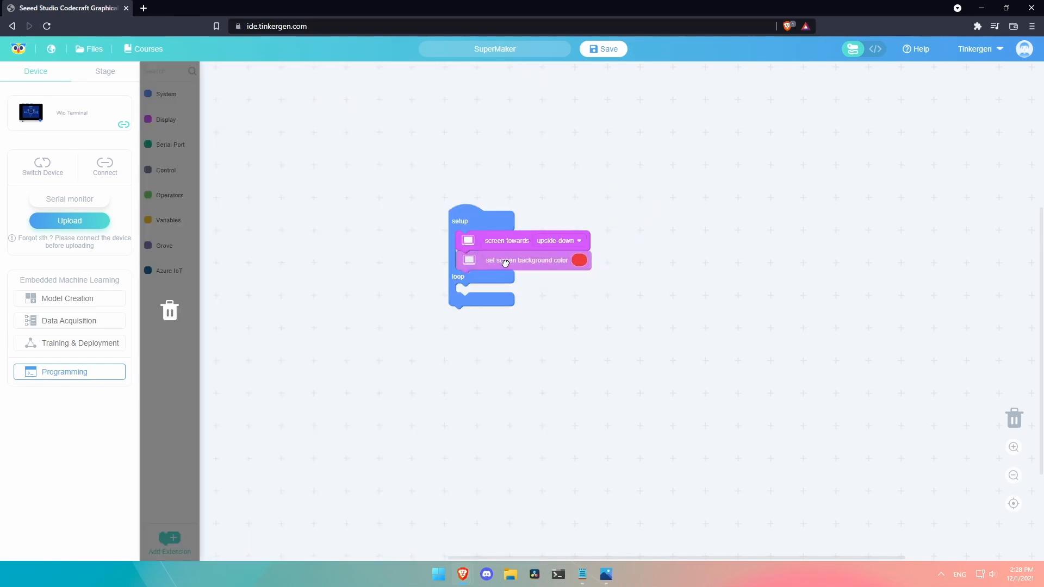
pyautogui.click(578, 259)
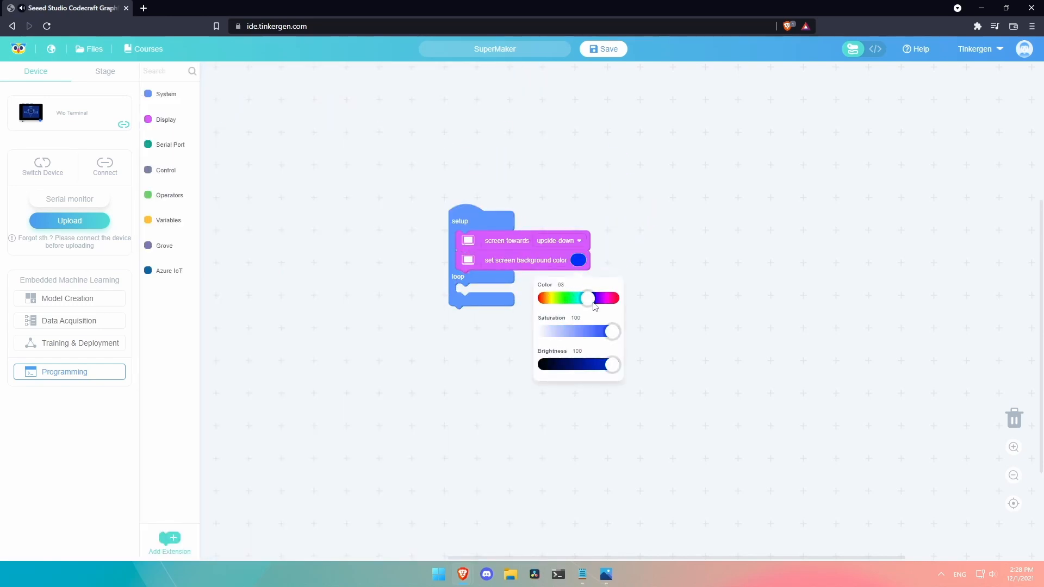
pyautogui.click(633, 265)
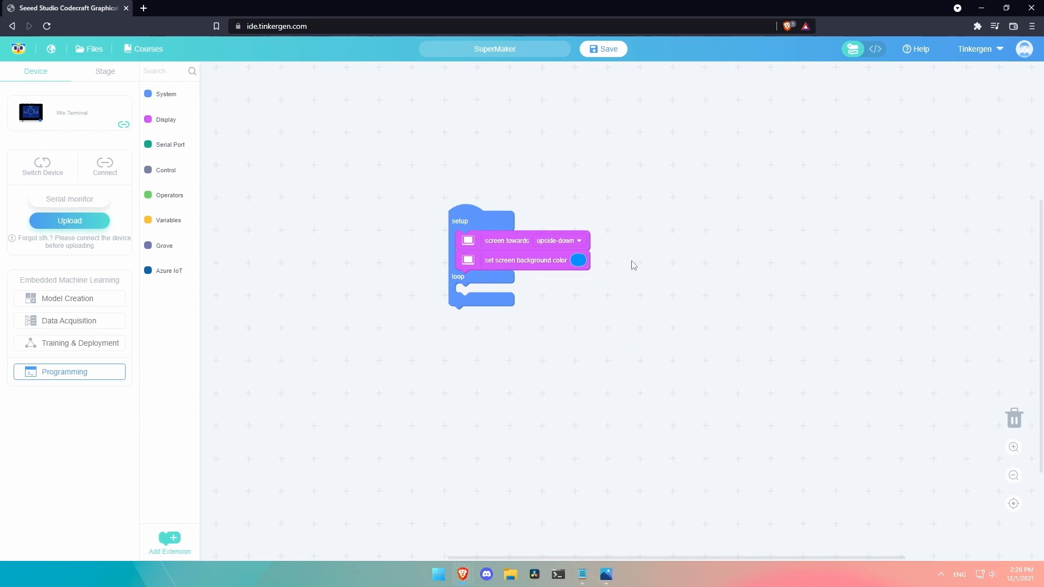
# Step: Make setup set the text size to big and the text color to white
pyautogui.click(165, 119)
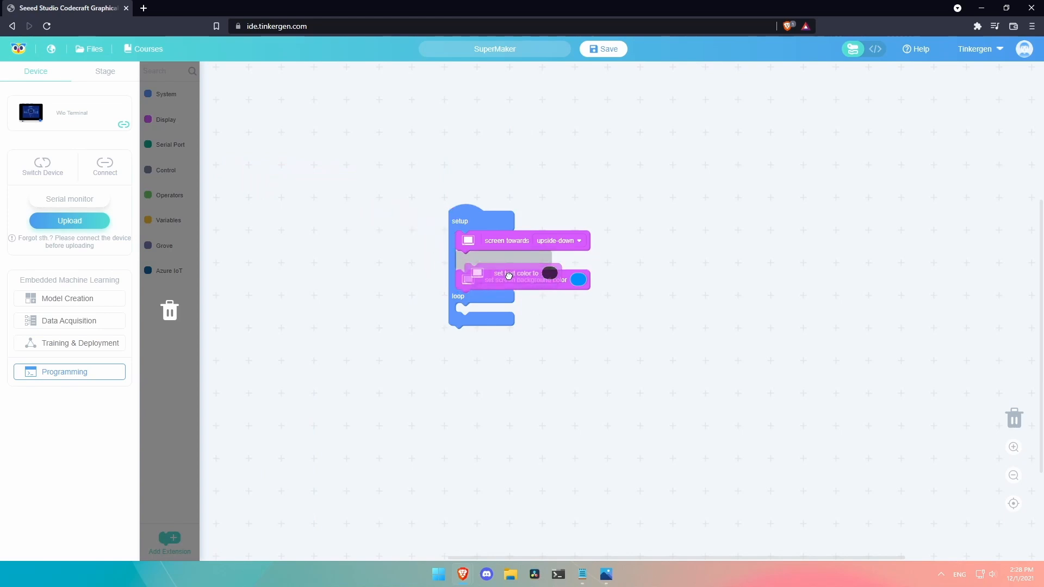
pyautogui.click(166, 119)
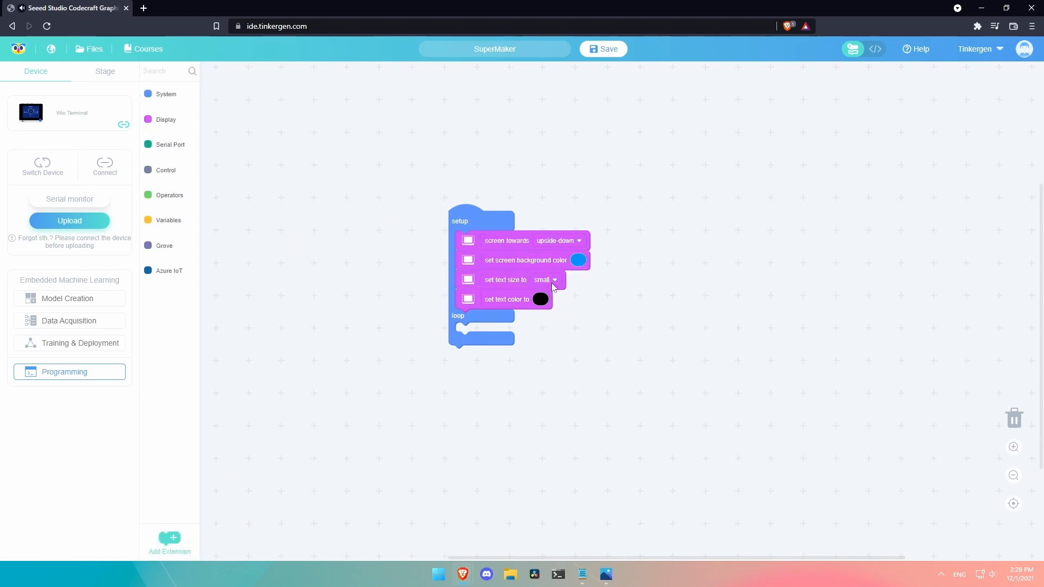
pyautogui.click(552, 279)
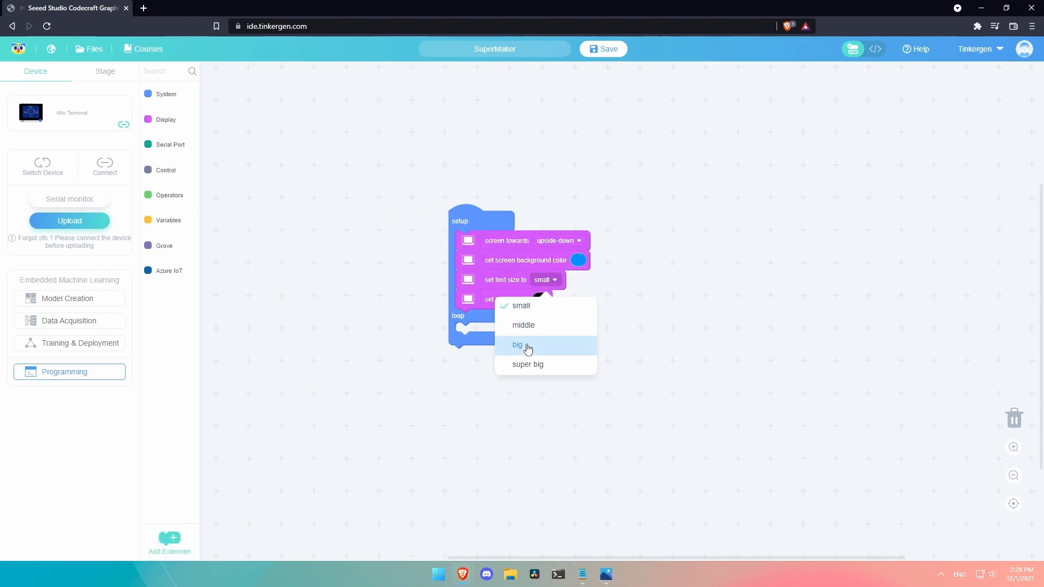
pyautogui.click(517, 345)
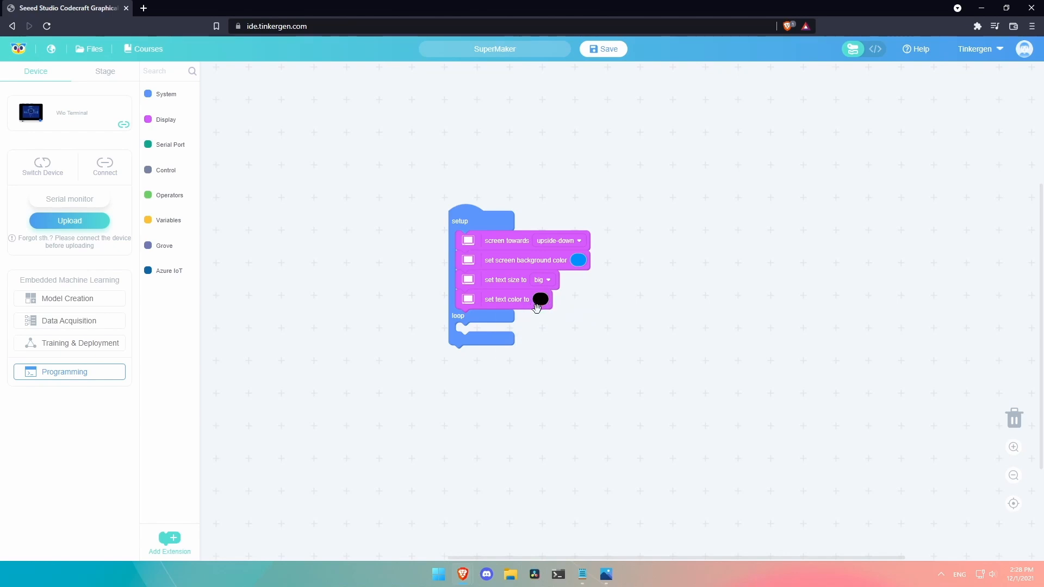
pyautogui.click(541, 299)
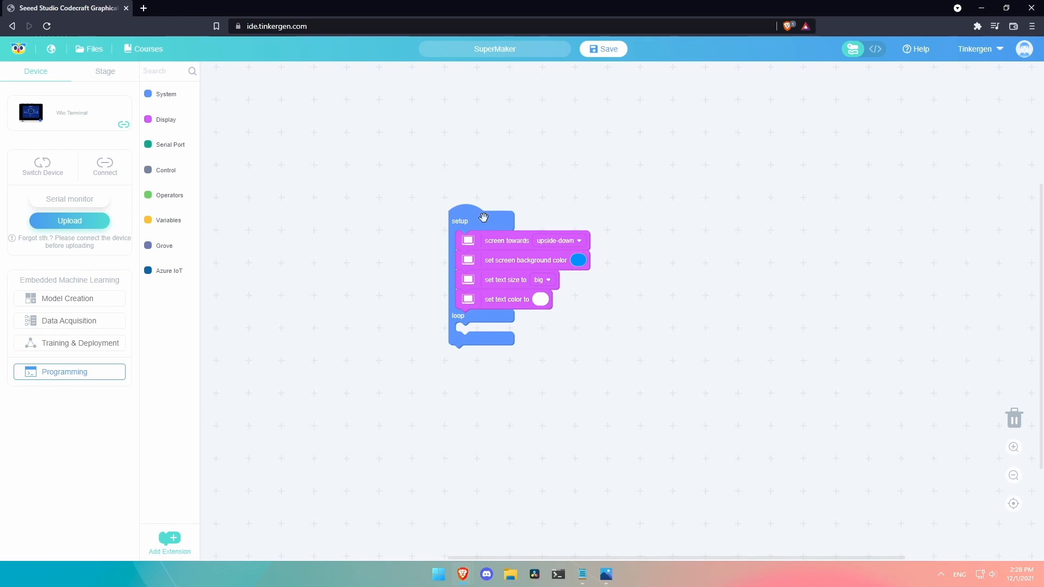
pyautogui.click(165, 119)
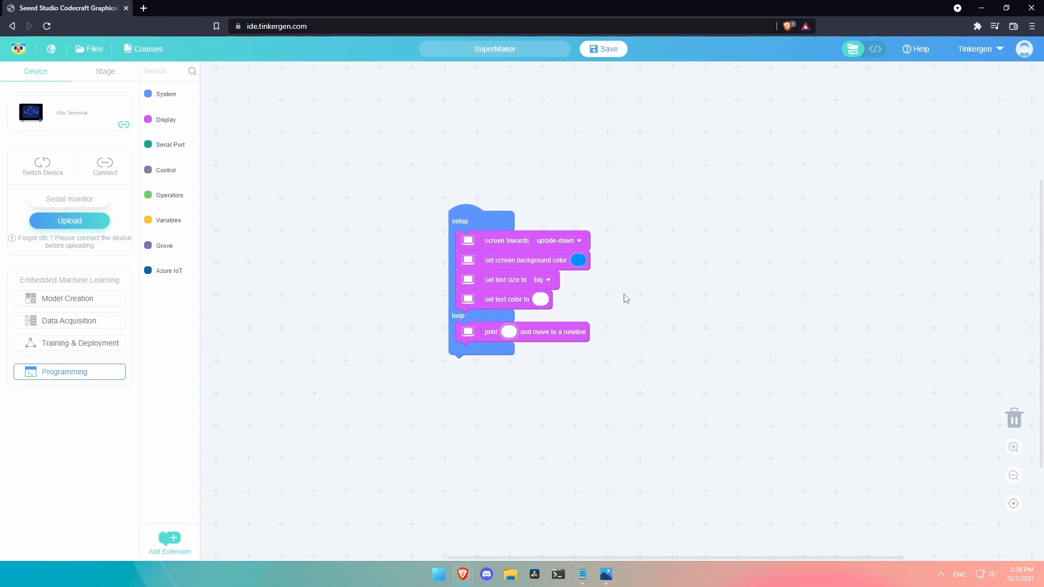
# Step: Have the loop print 'hello pi users' on a new line, then delay 1000 ms
pyautogui.write('hello pi users')
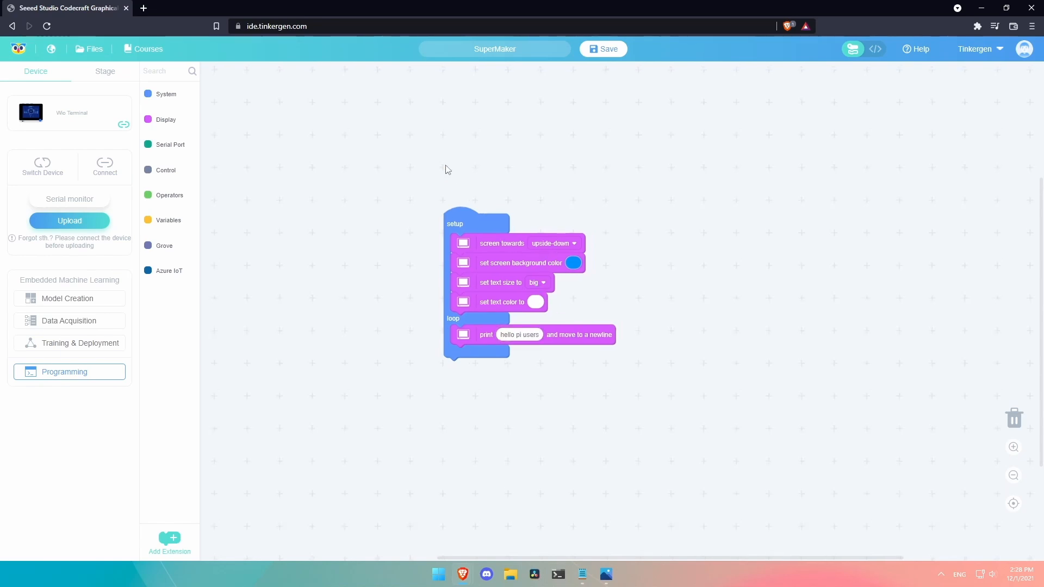
pyautogui.click(165, 171)
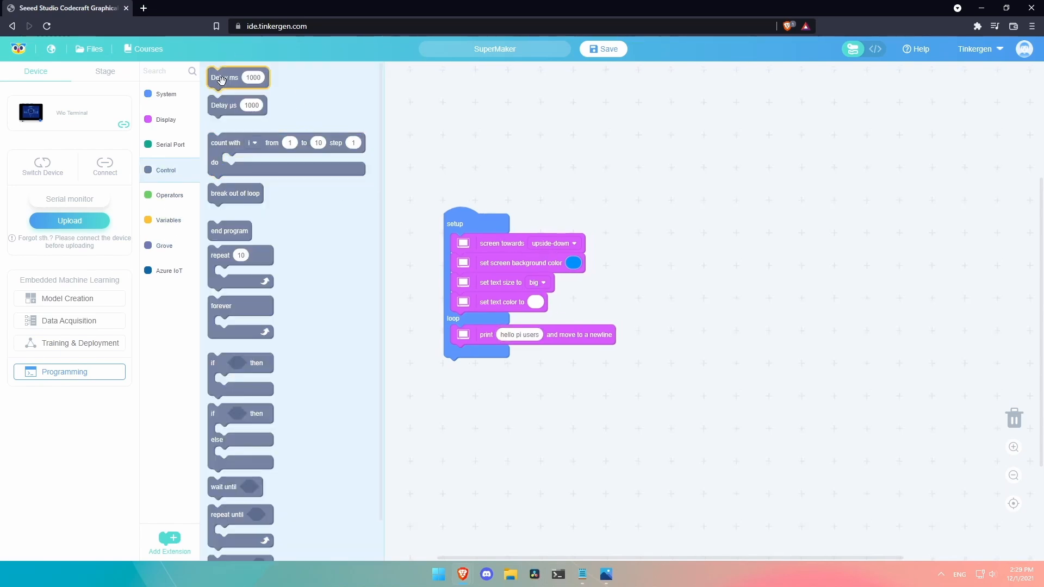
pyautogui.moveTo(238, 77); pyautogui.dragTo(488, 354)
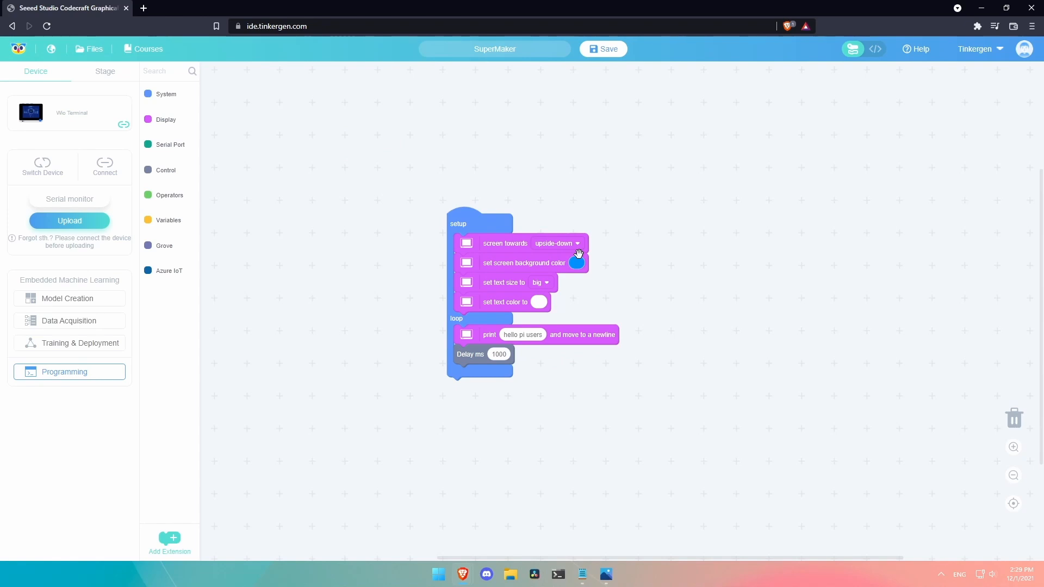
pyautogui.moveTo(602, 269)
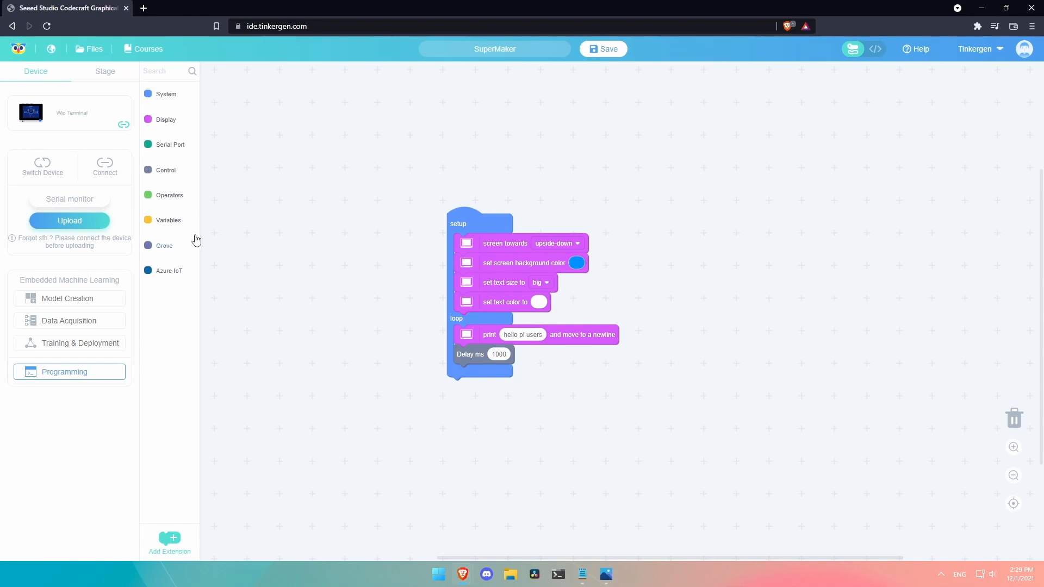
# Step: Upload the finished program to the Wio Terminal over port COM9
pyautogui.click(70, 221)
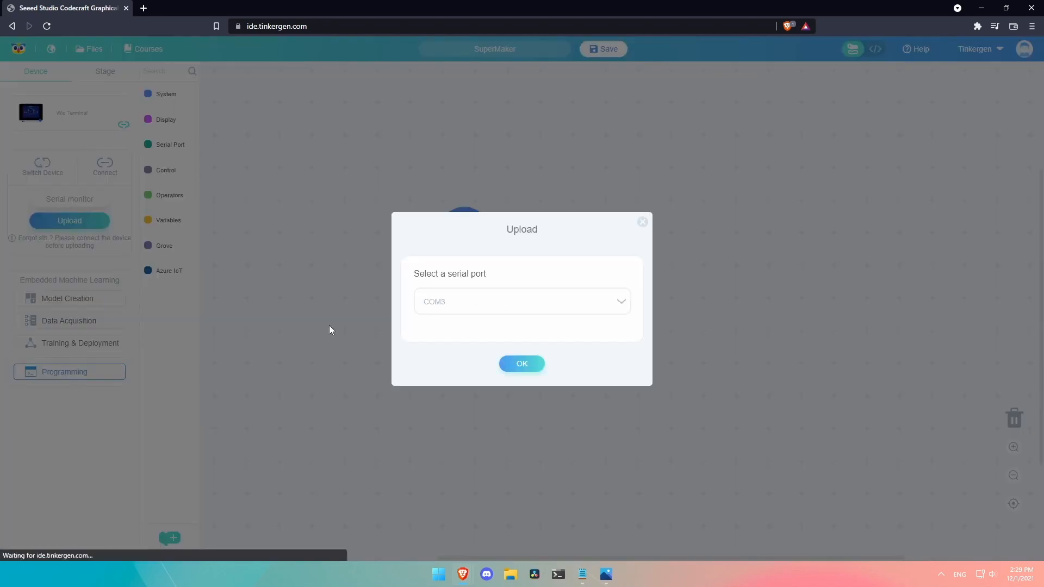
pyautogui.moveTo(542, 357)
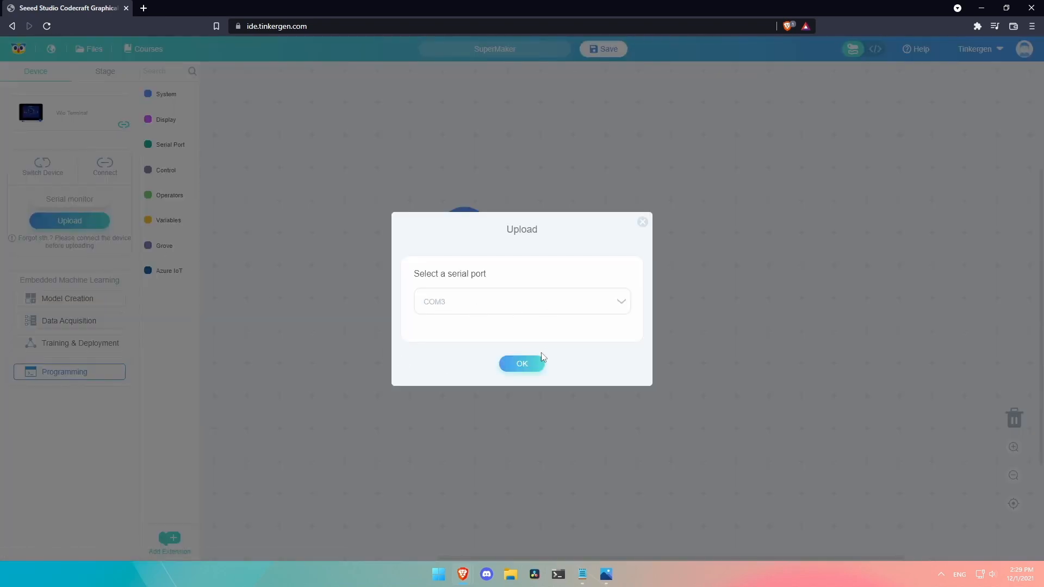
pyautogui.click(520, 363)
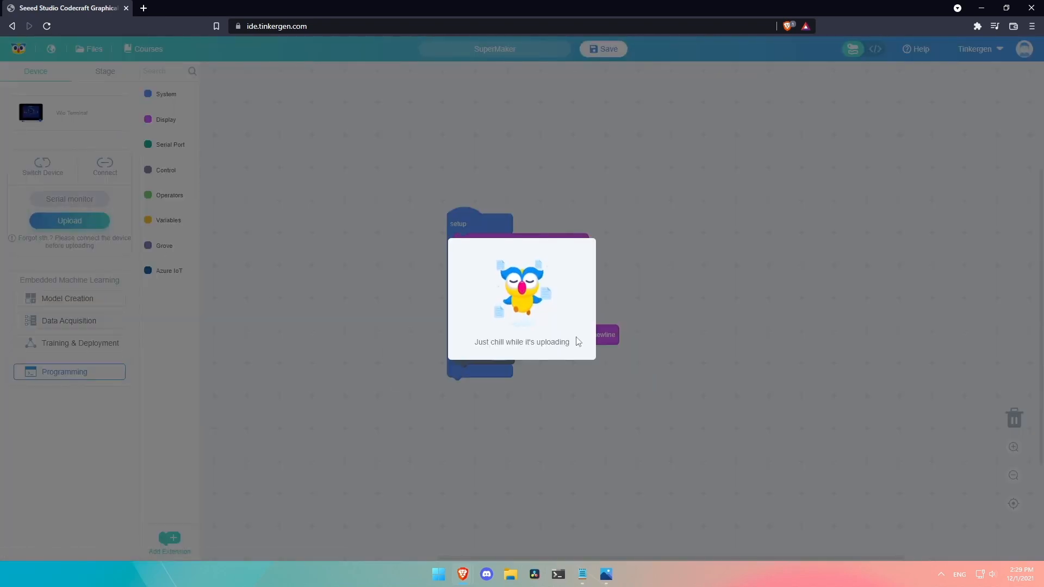